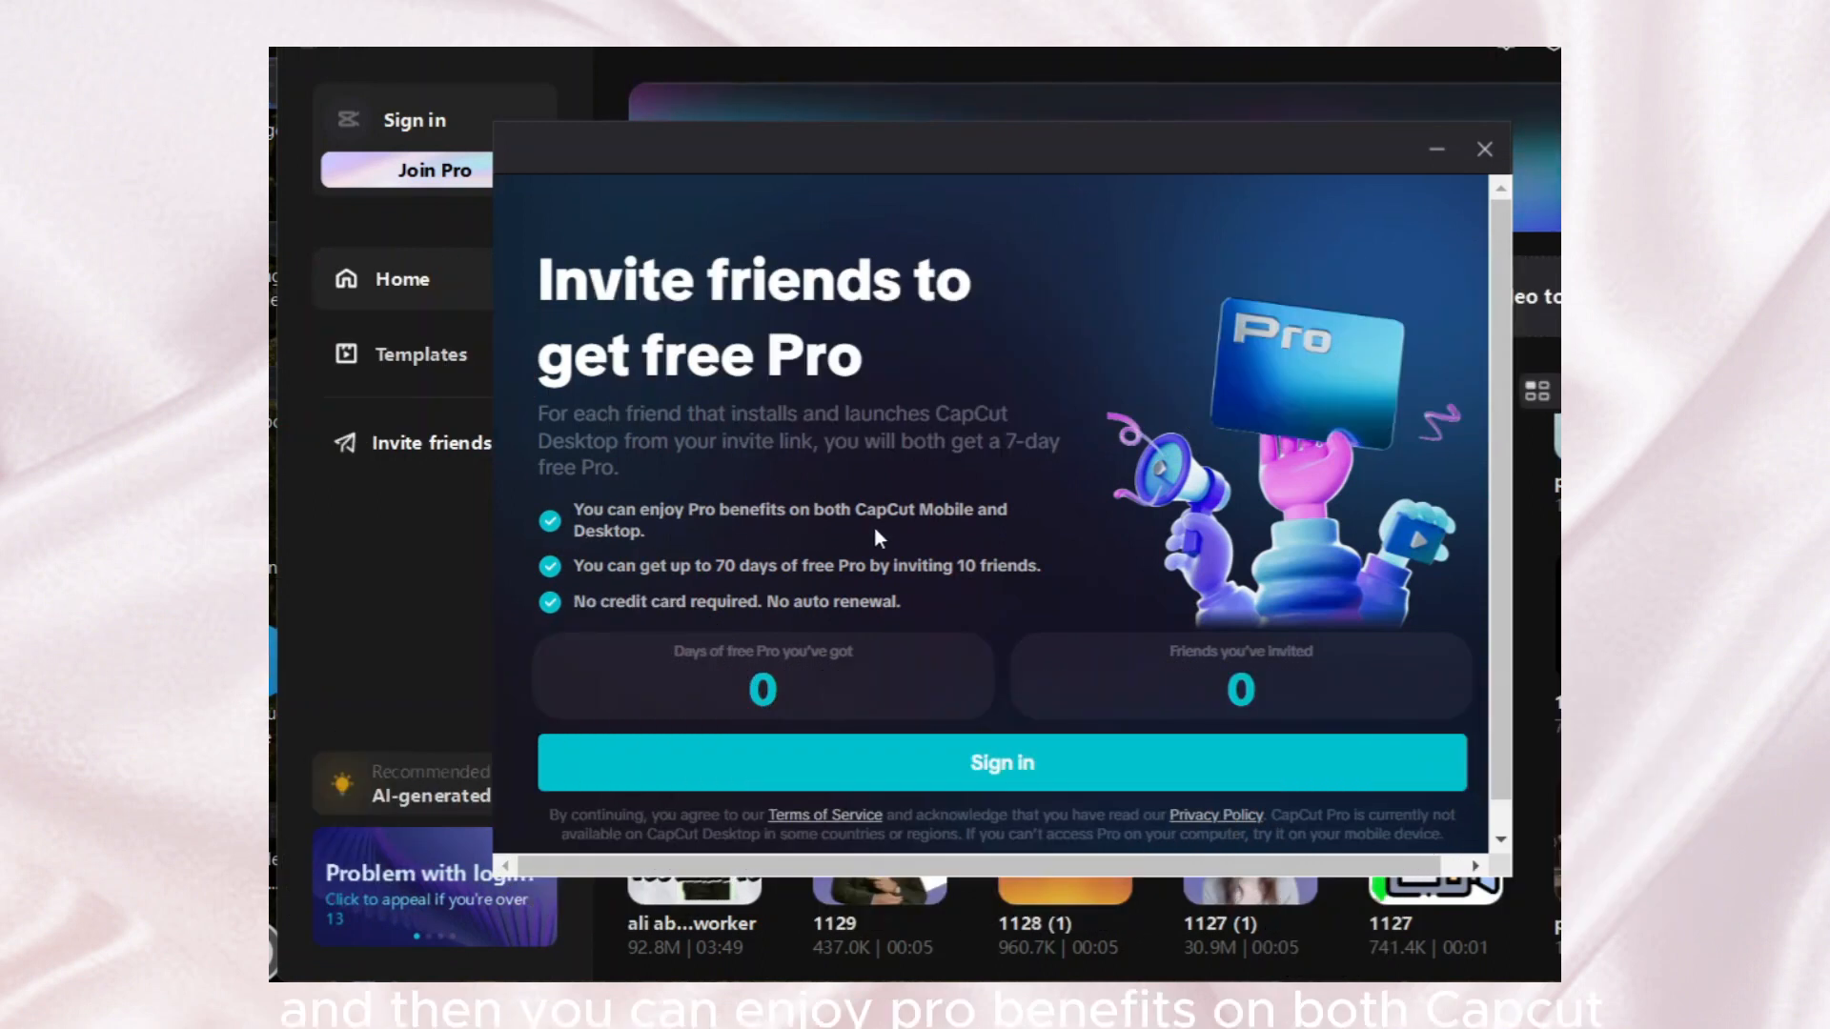
Step: Sign in to get the CapCut free-Pro invite link and paste it into the blank Notepad note
click(1484, 148)
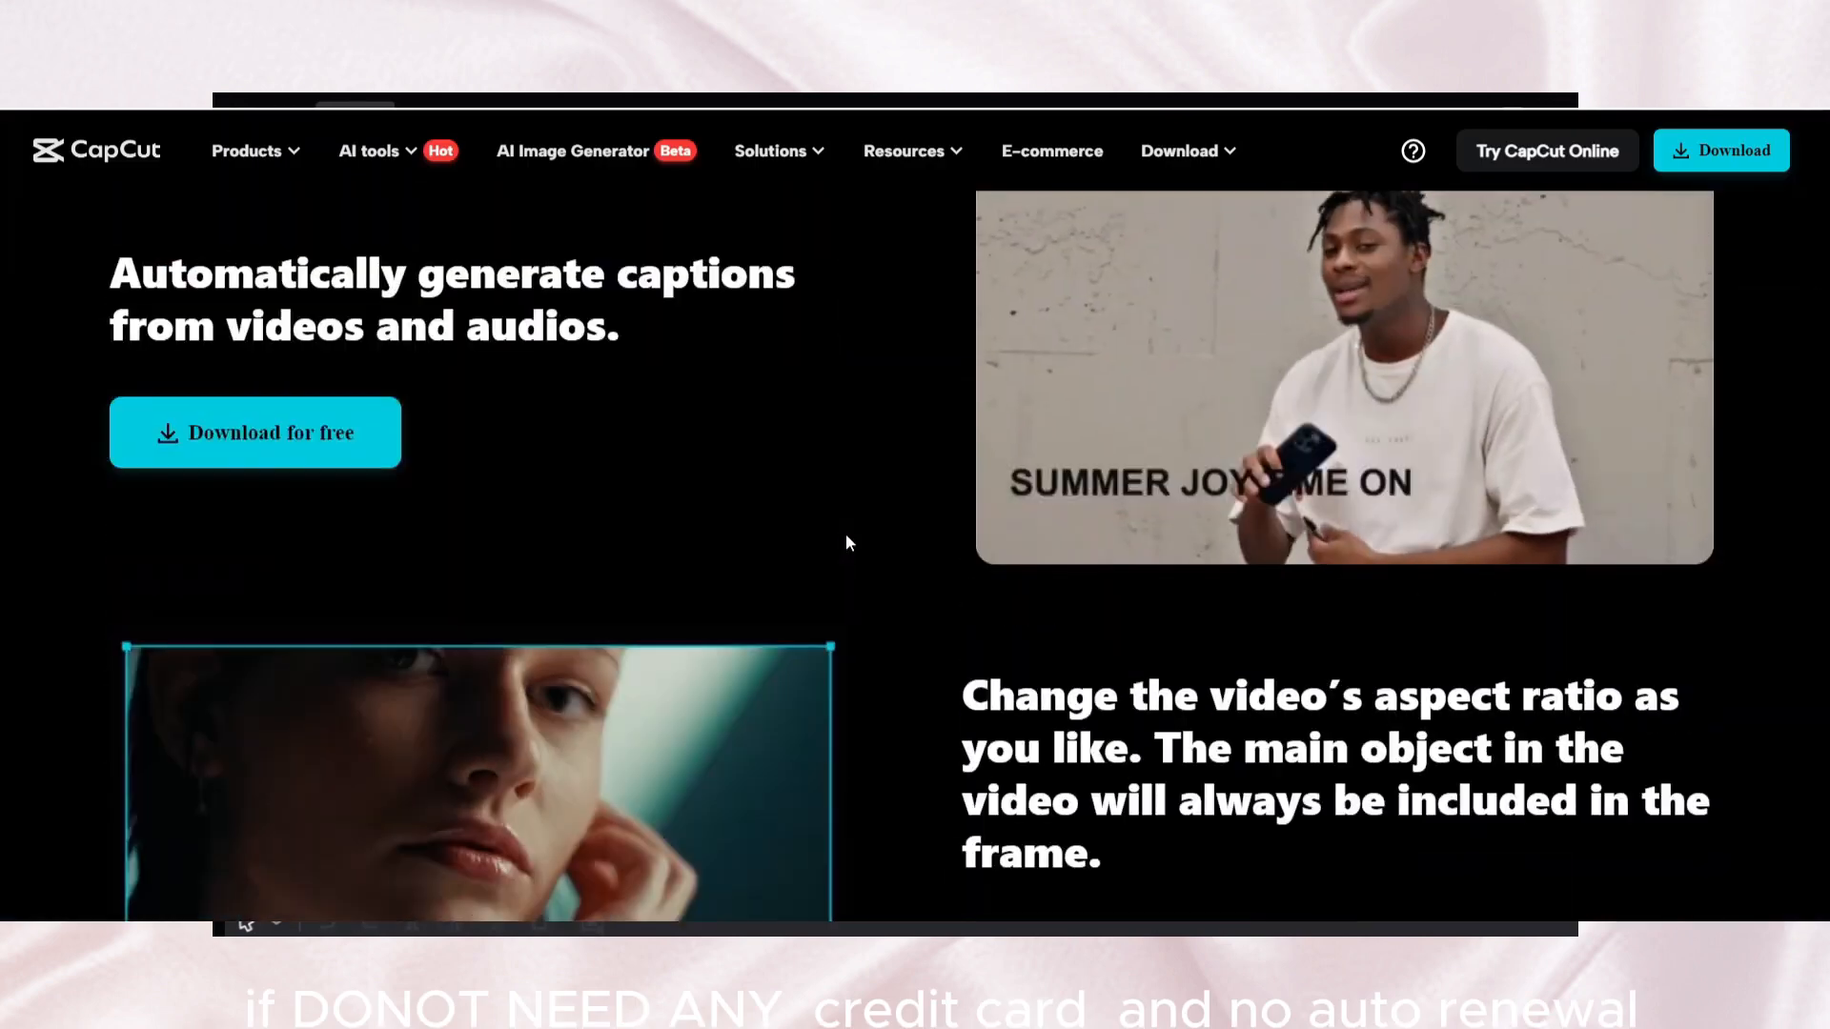
scroll(down, 3)
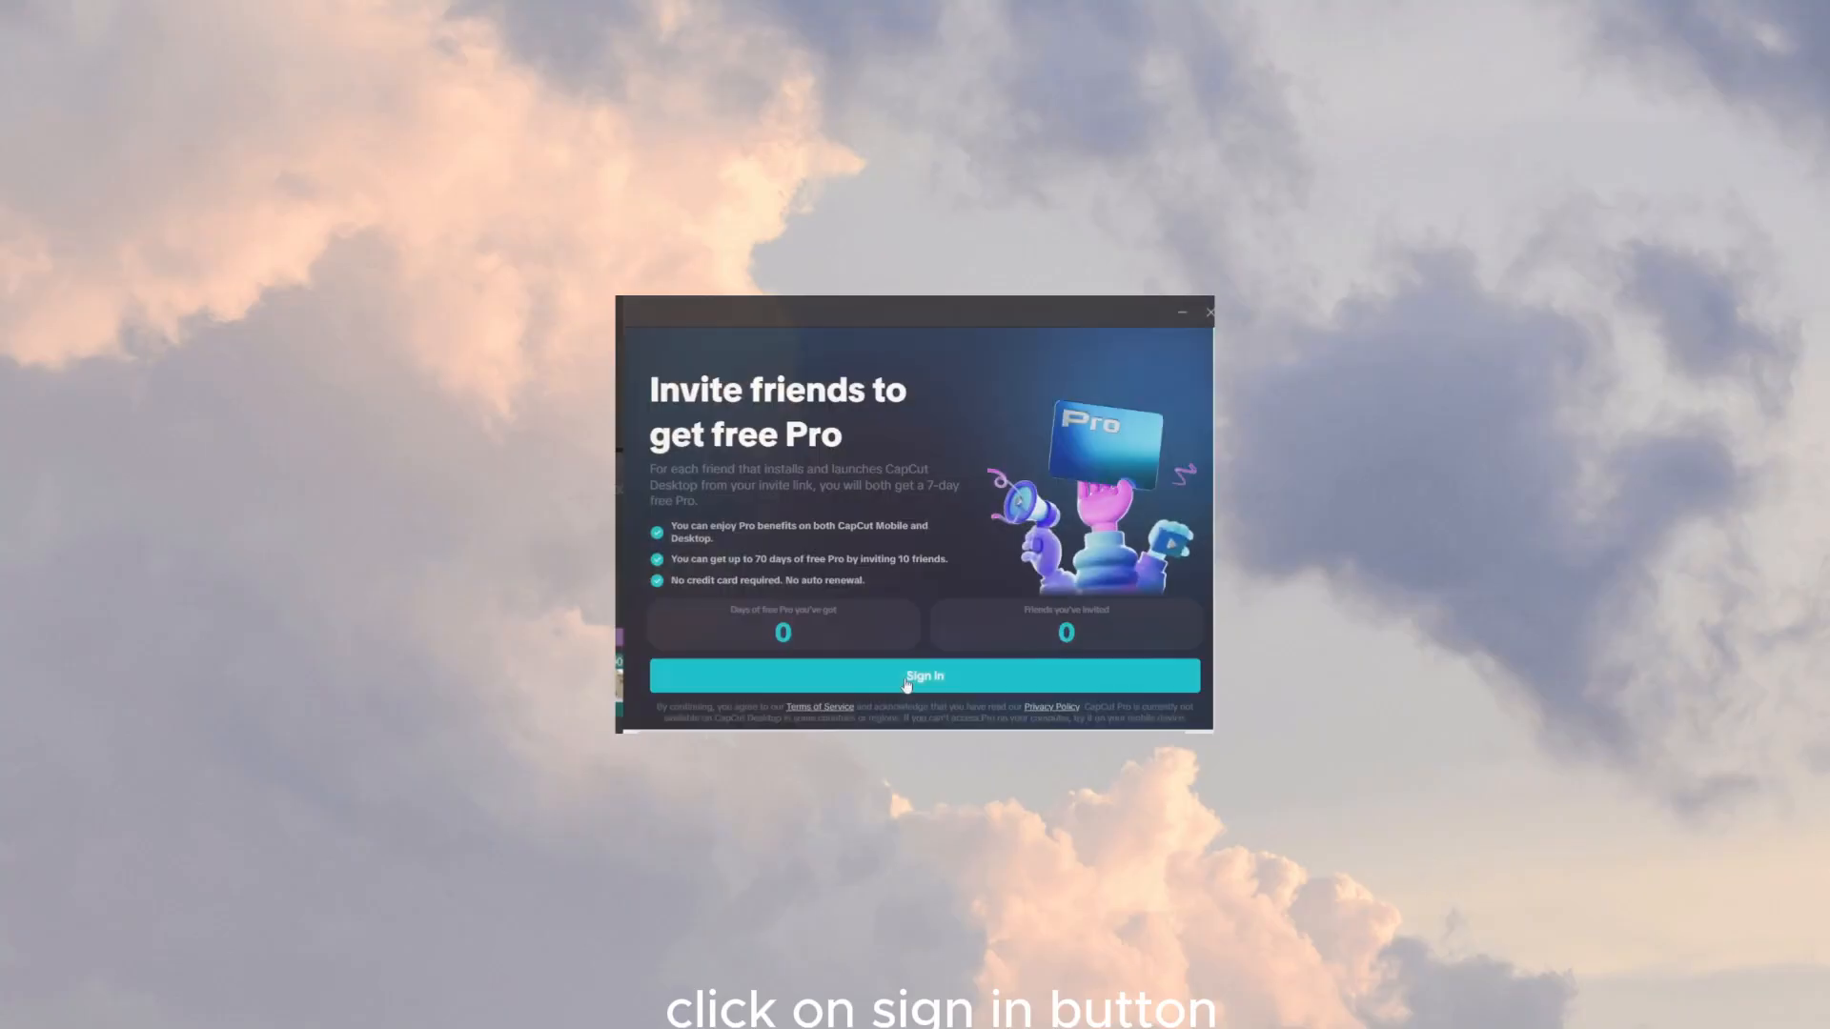
click(923, 675)
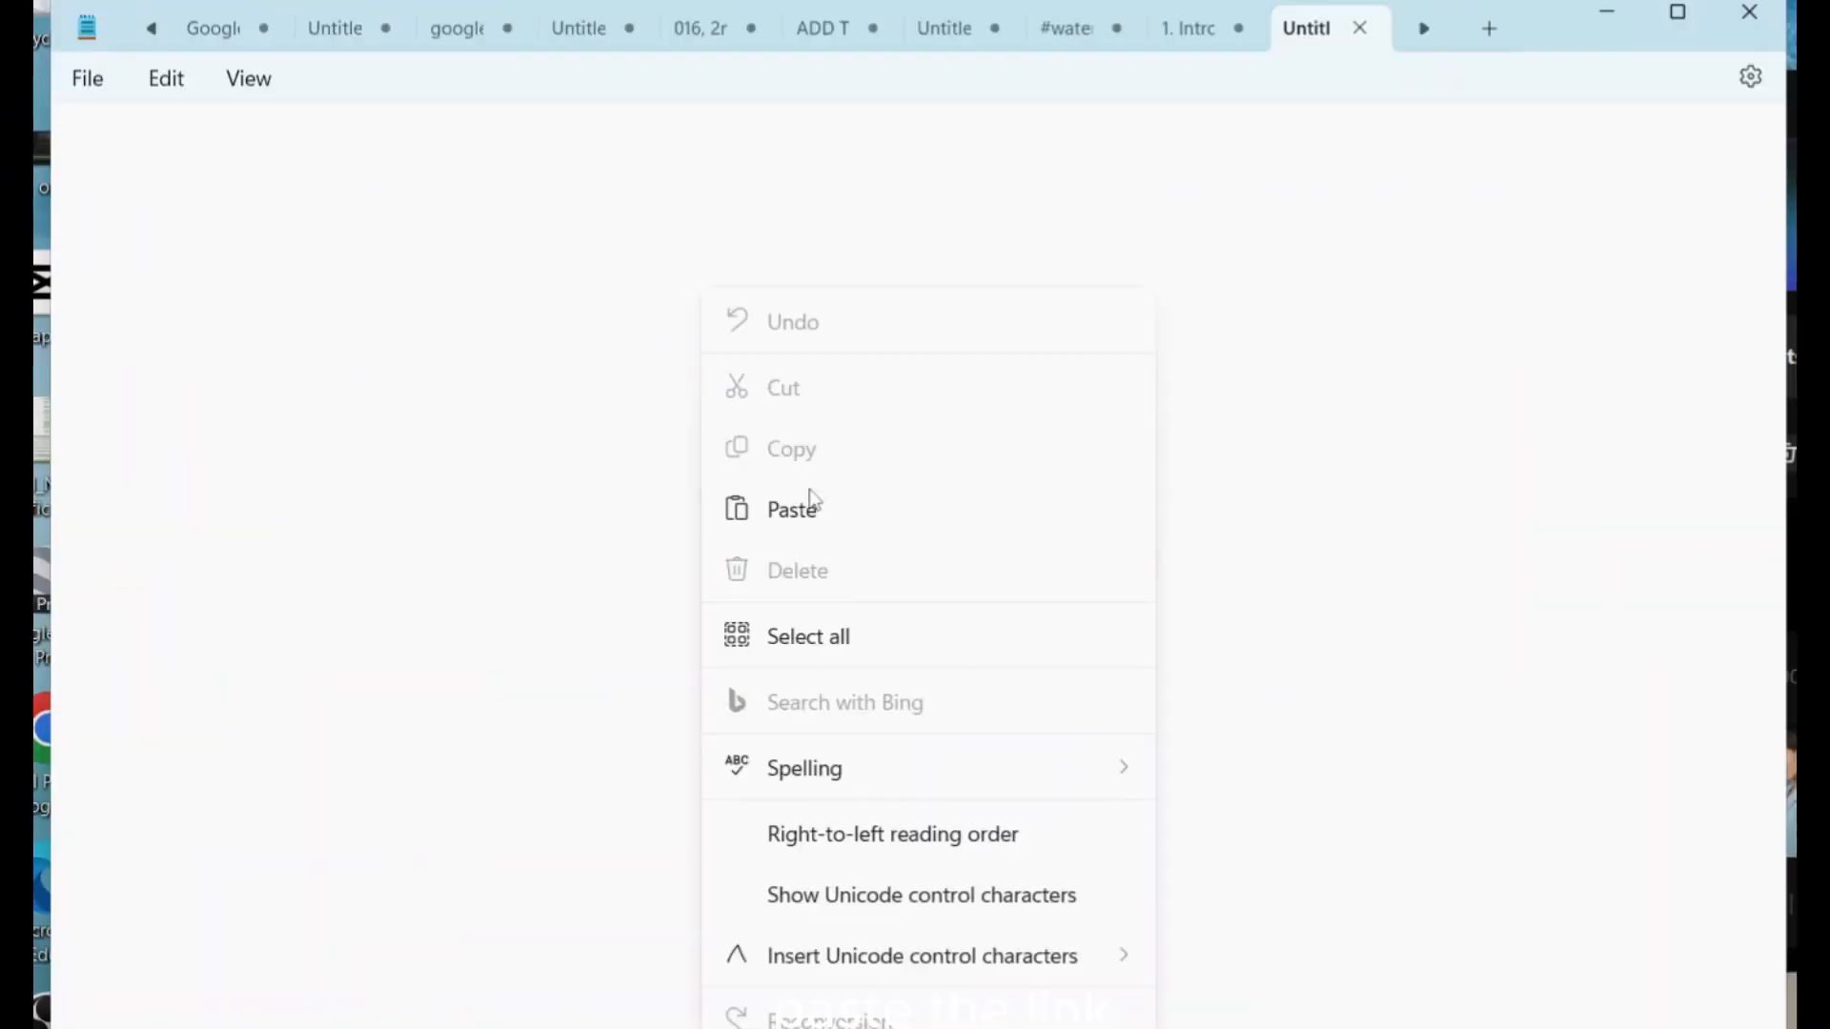
click(791, 509)
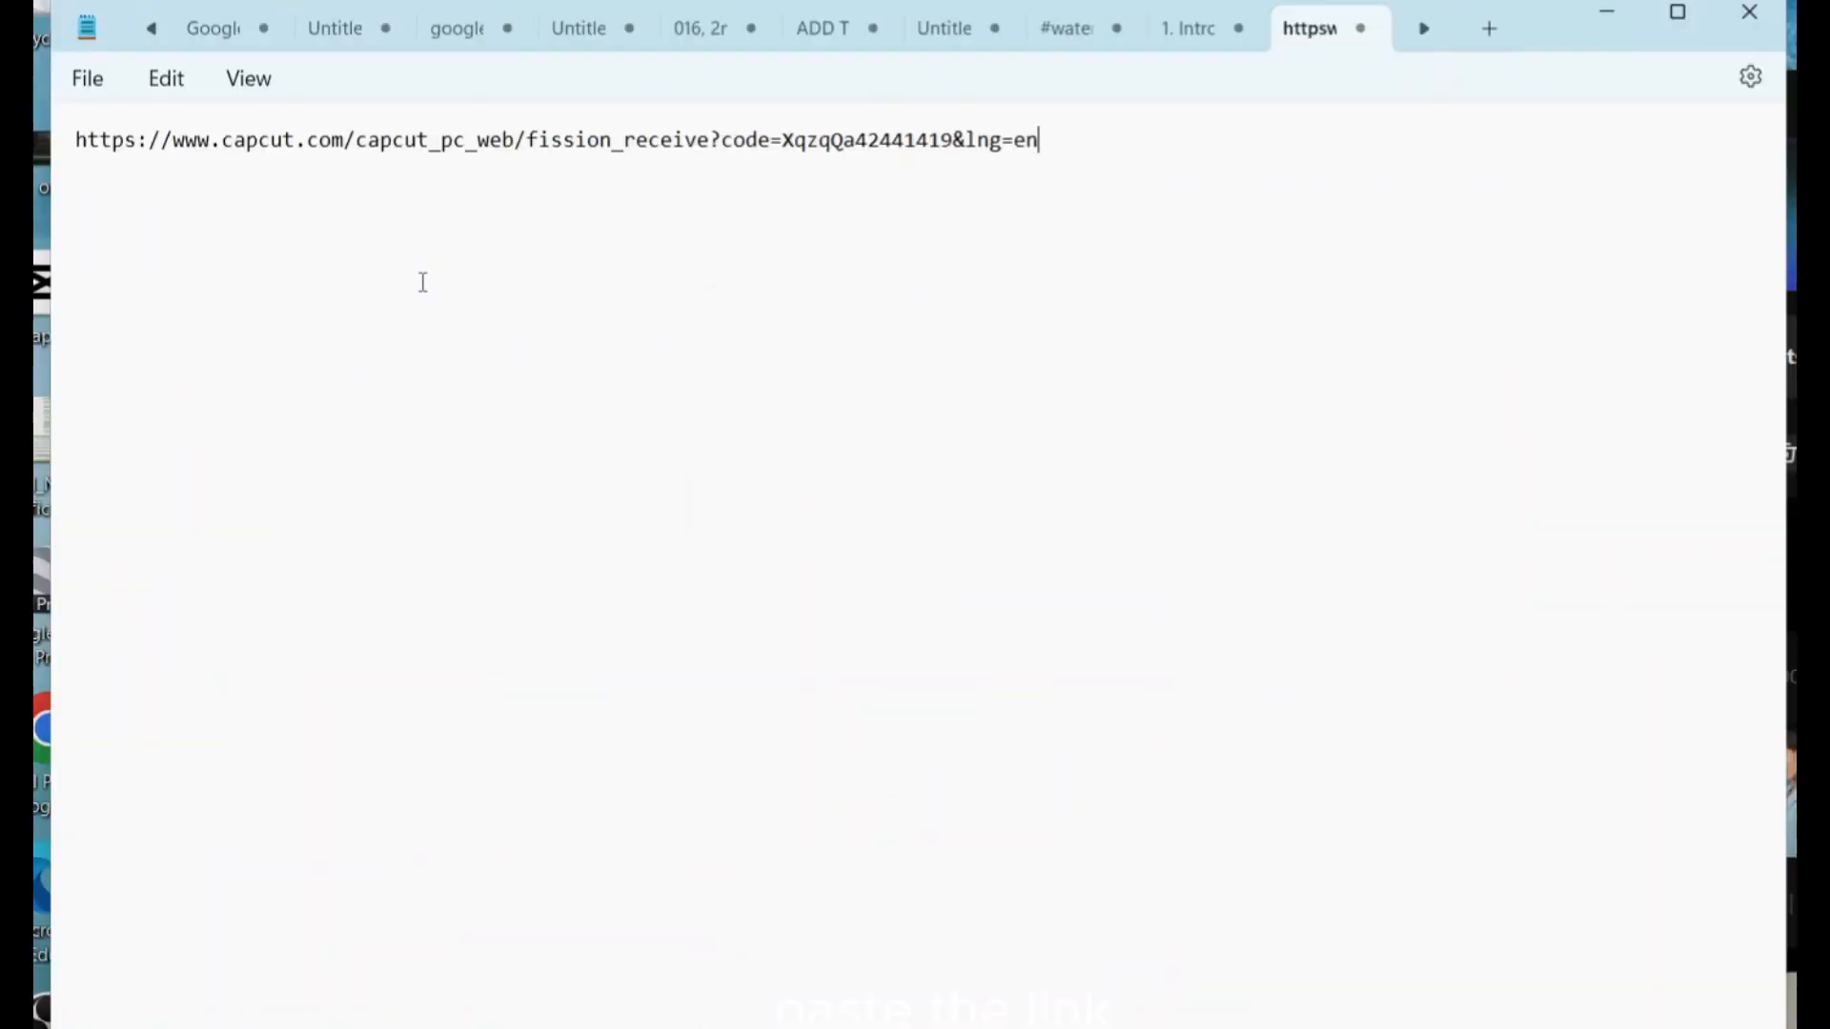
mouse_move(1151, 200)
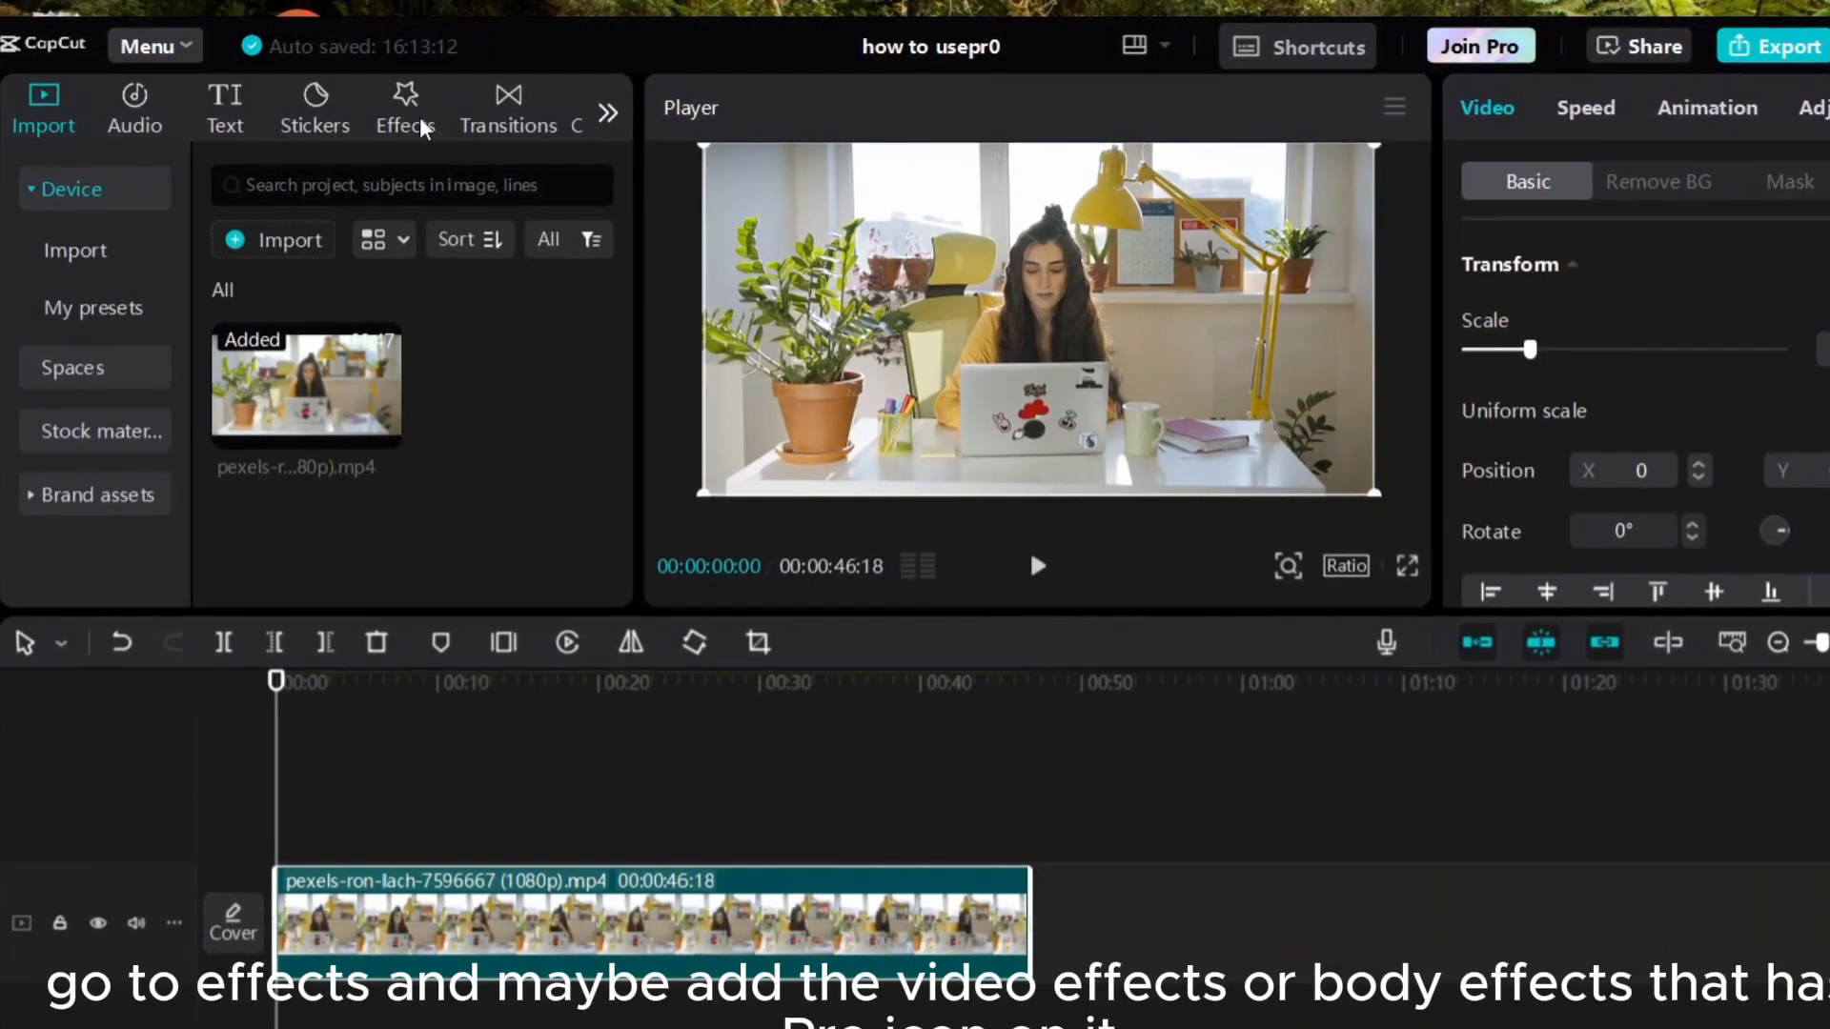
Step: Show the Body effects collection in the Effects library, listing Pro effects like Rainbow Edge
click(404, 104)
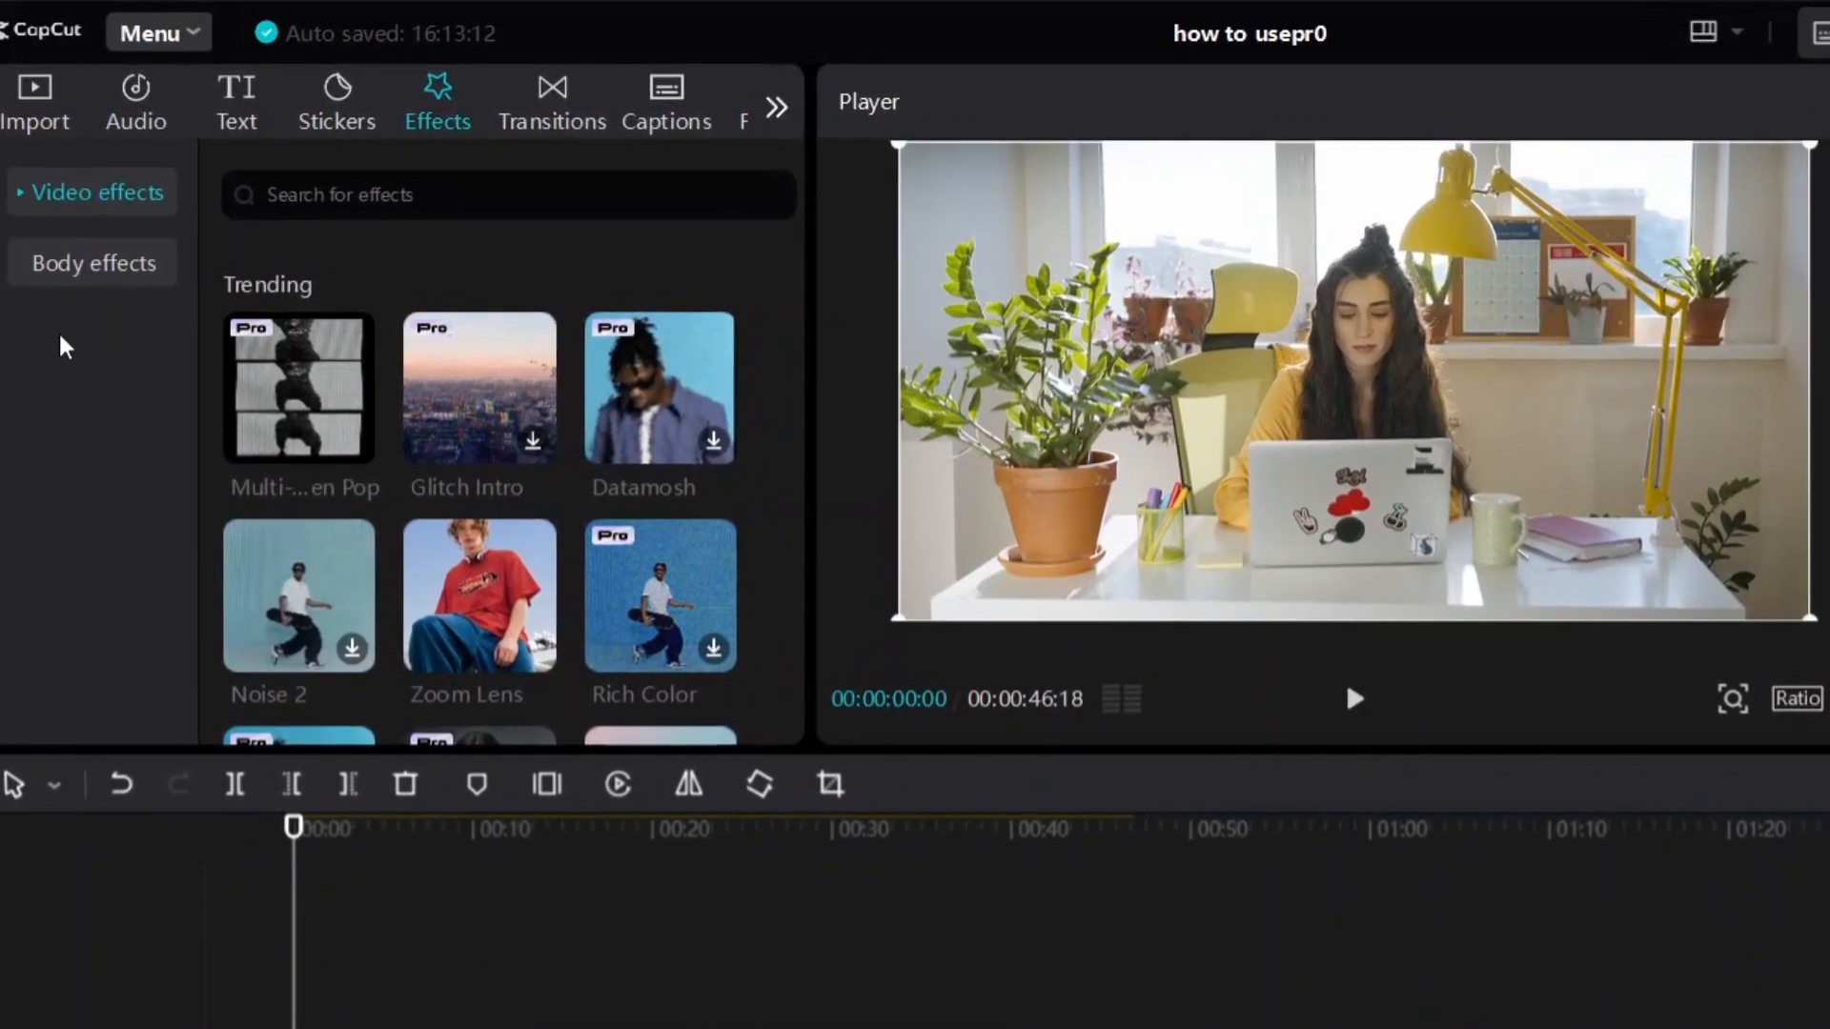
click(92, 263)
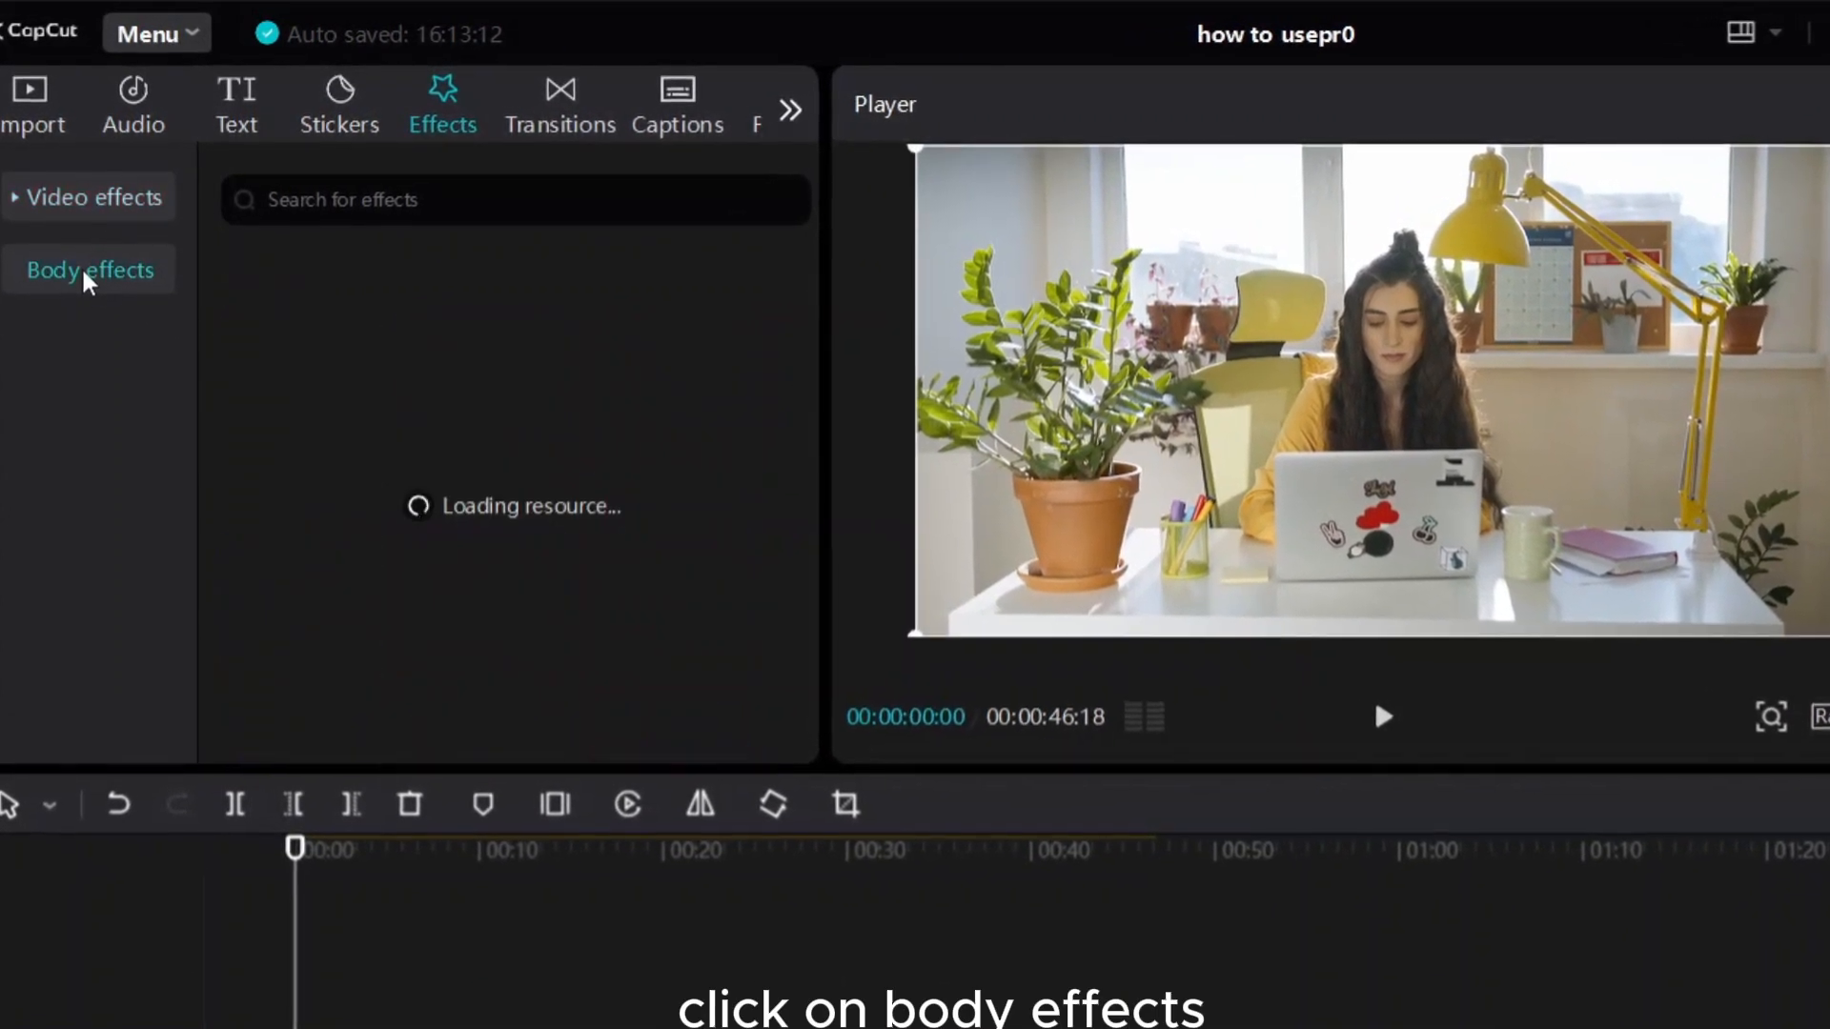
click(90, 268)
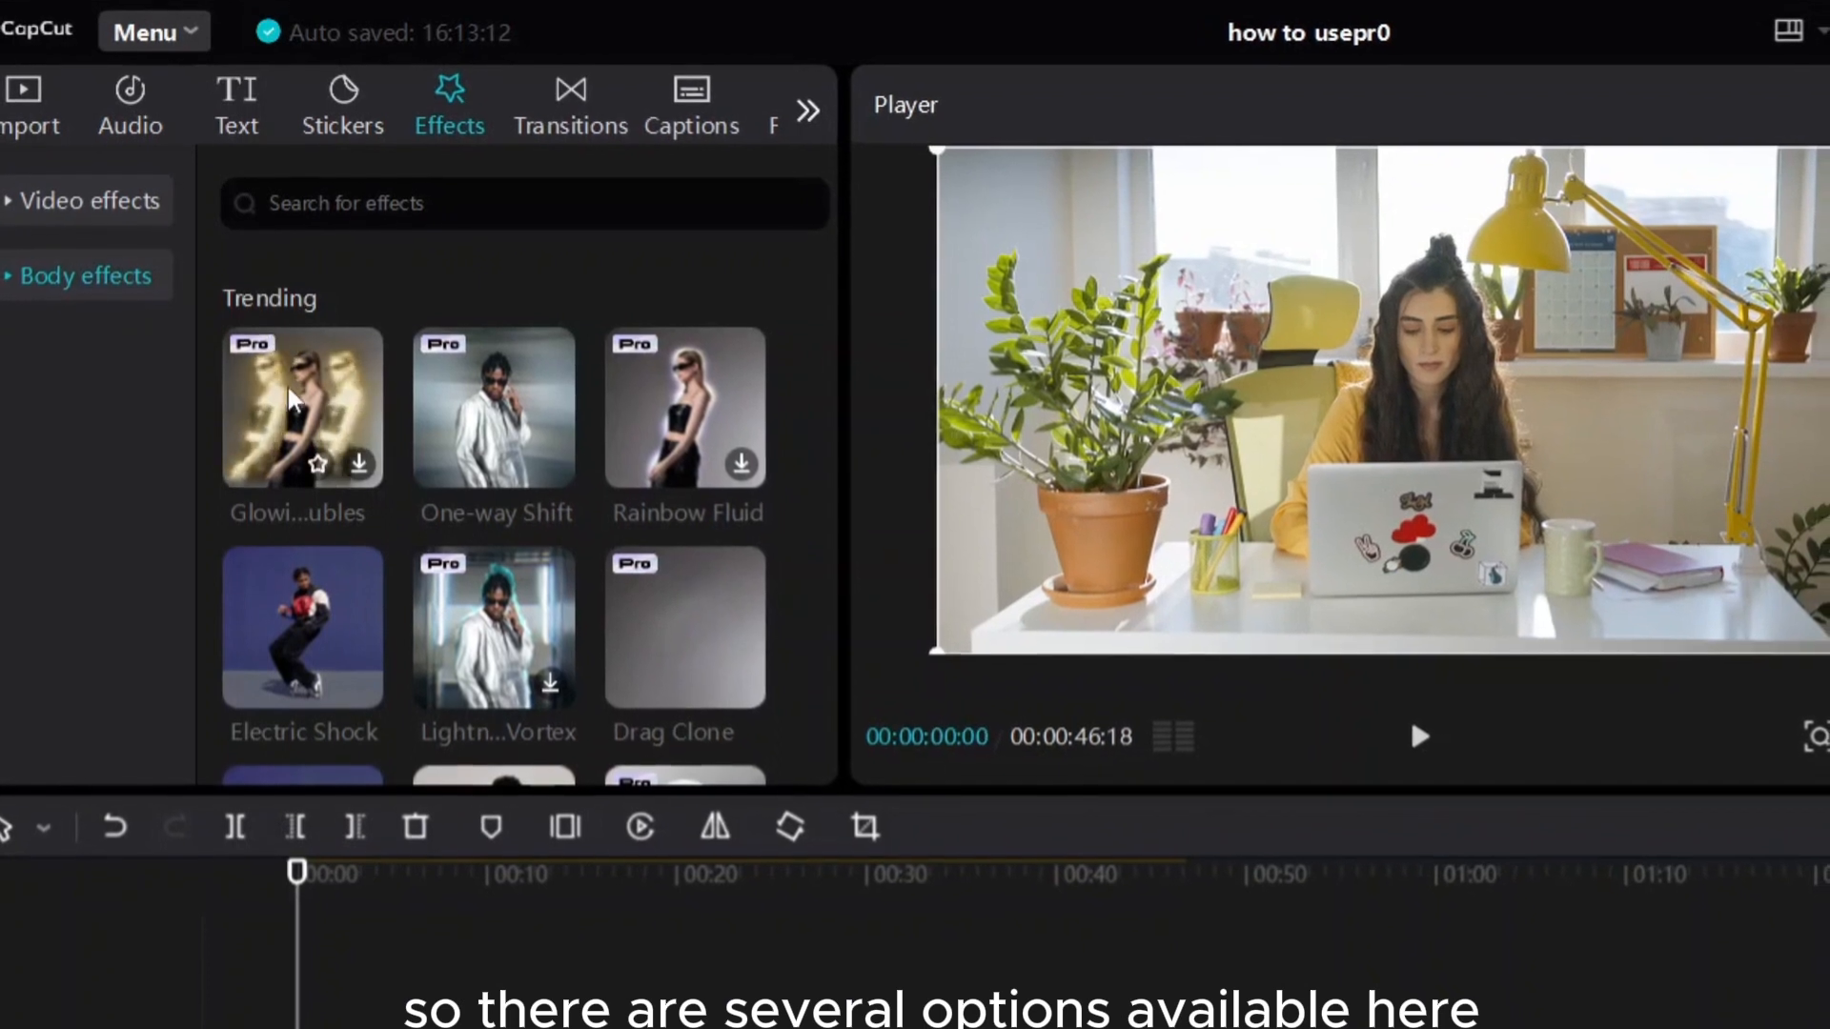
scroll(down, 3)
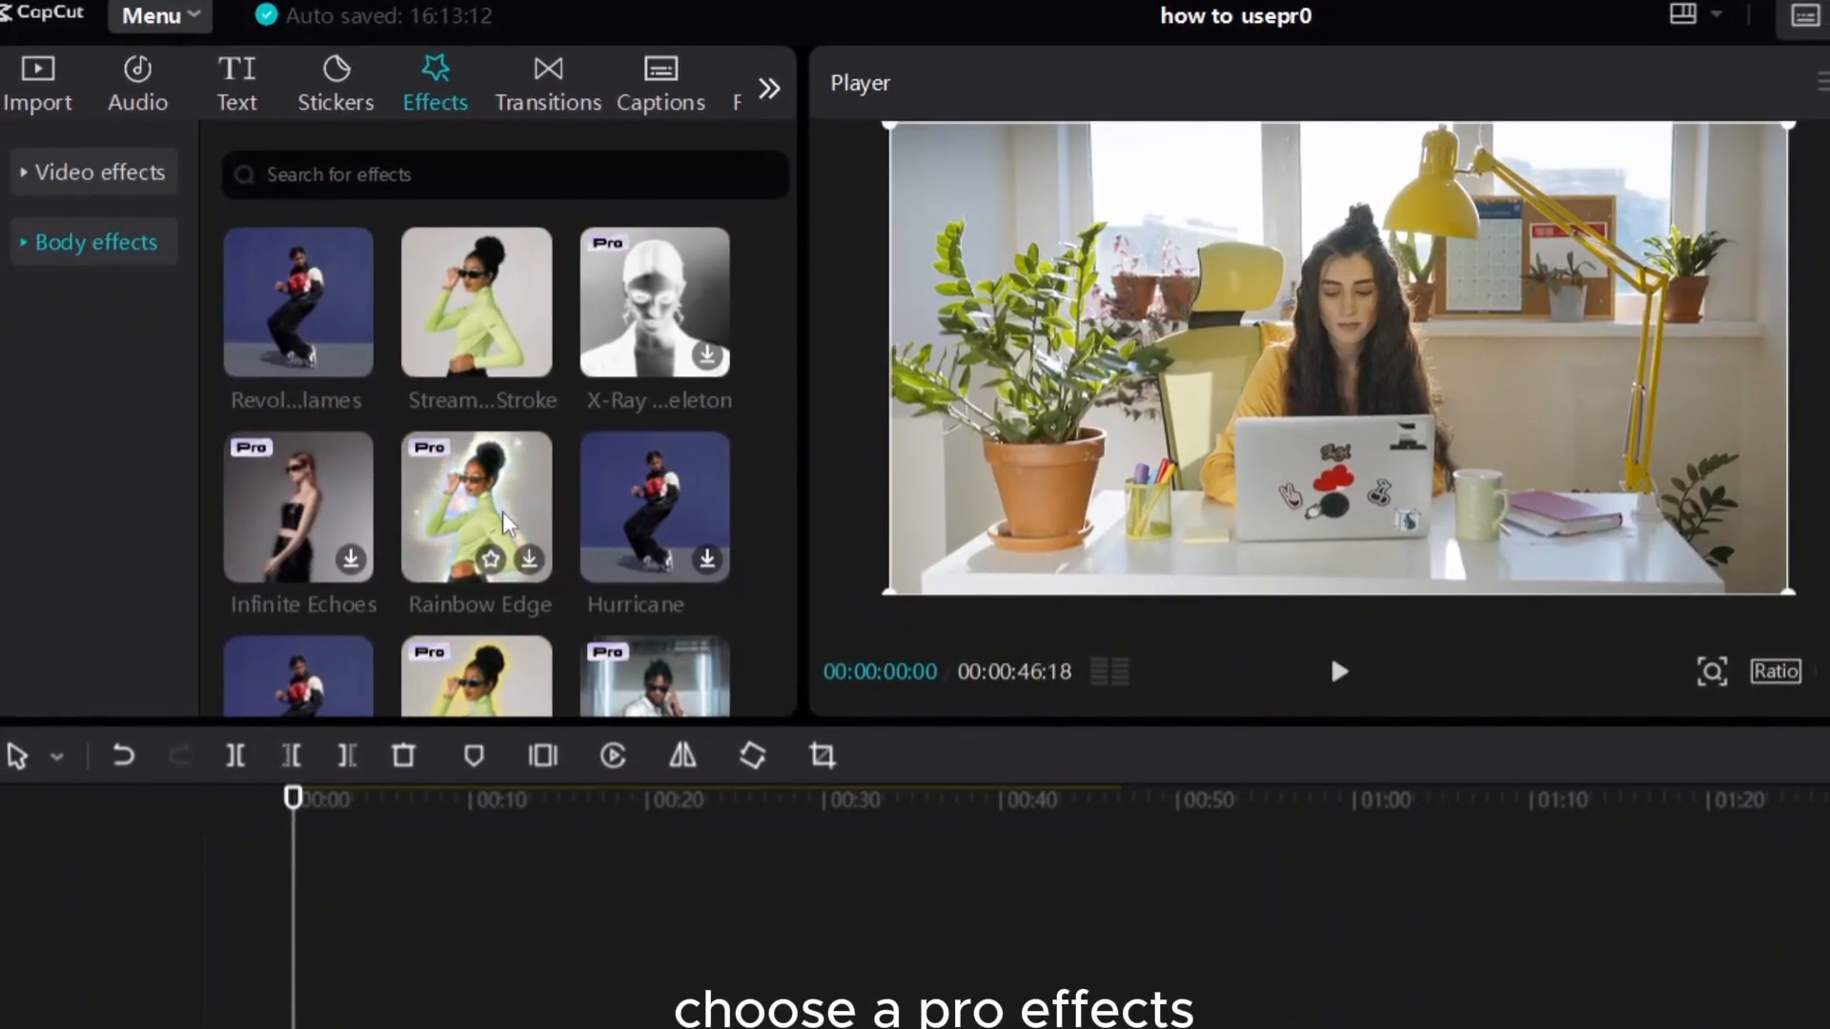
Step: Add the Pro Rainbow Edge body effect above the video clip and select it
click(511, 511)
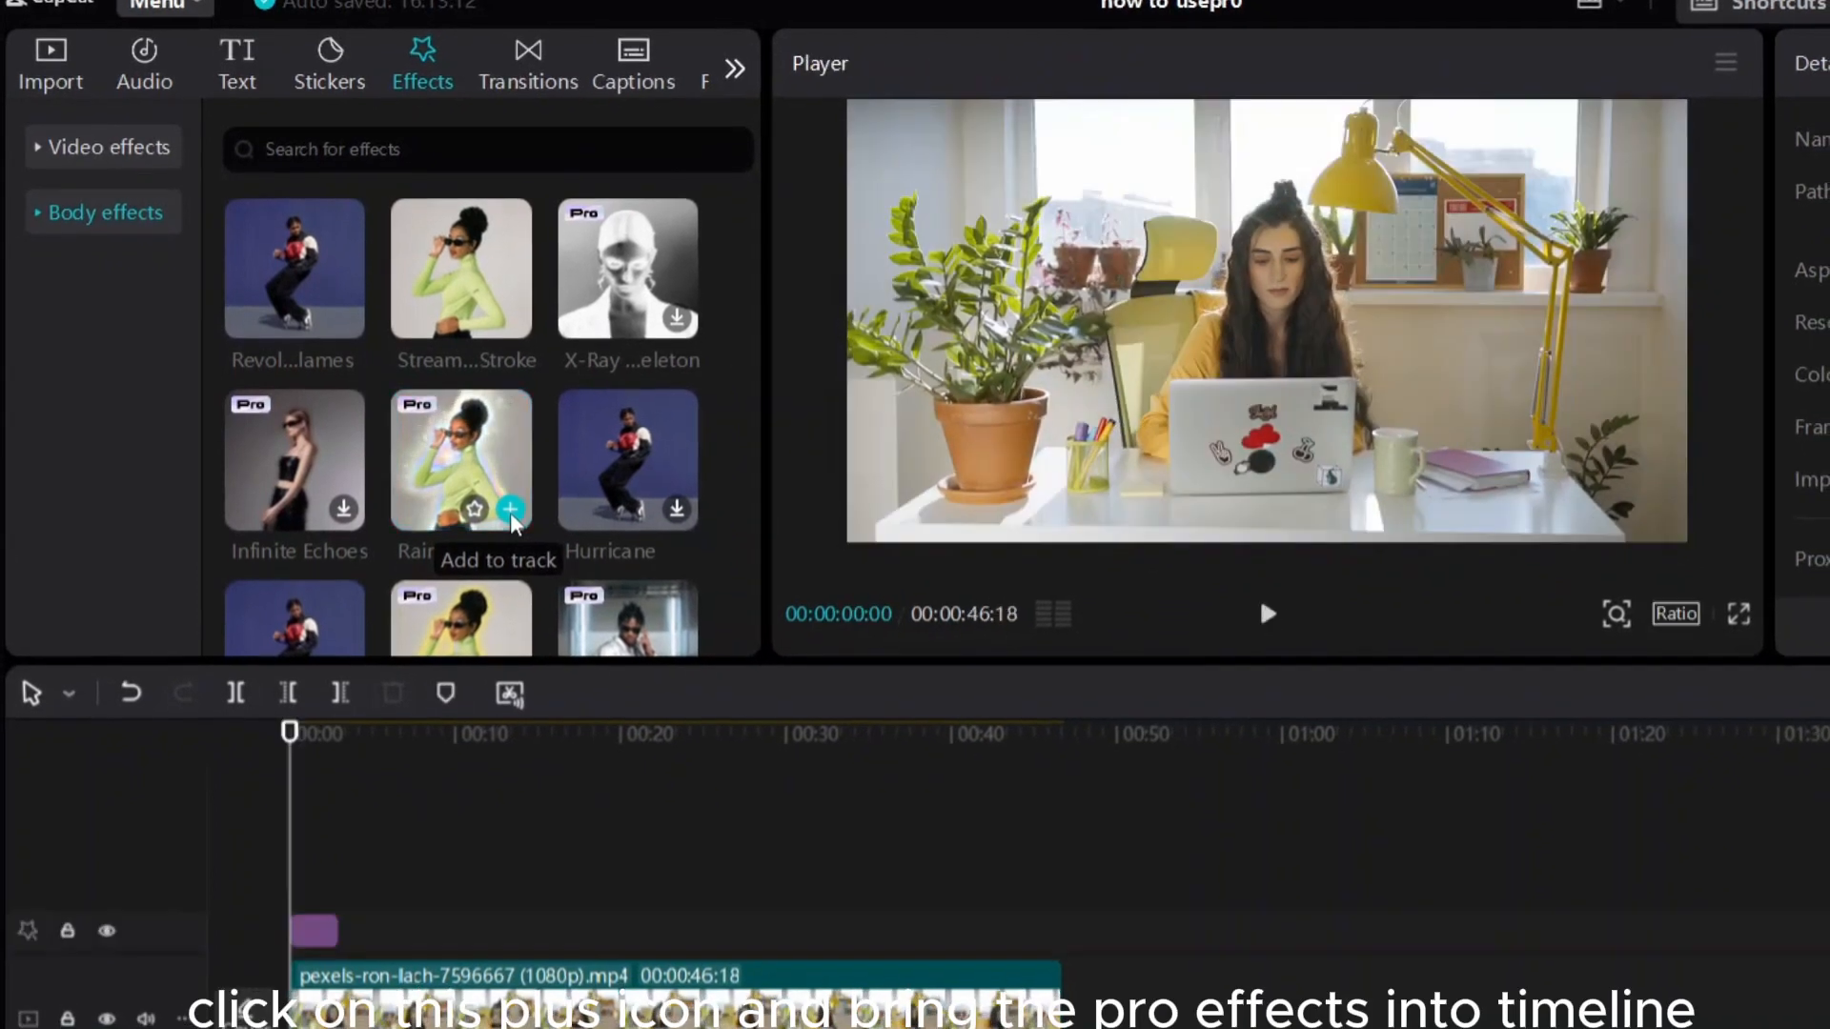
click(510, 509)
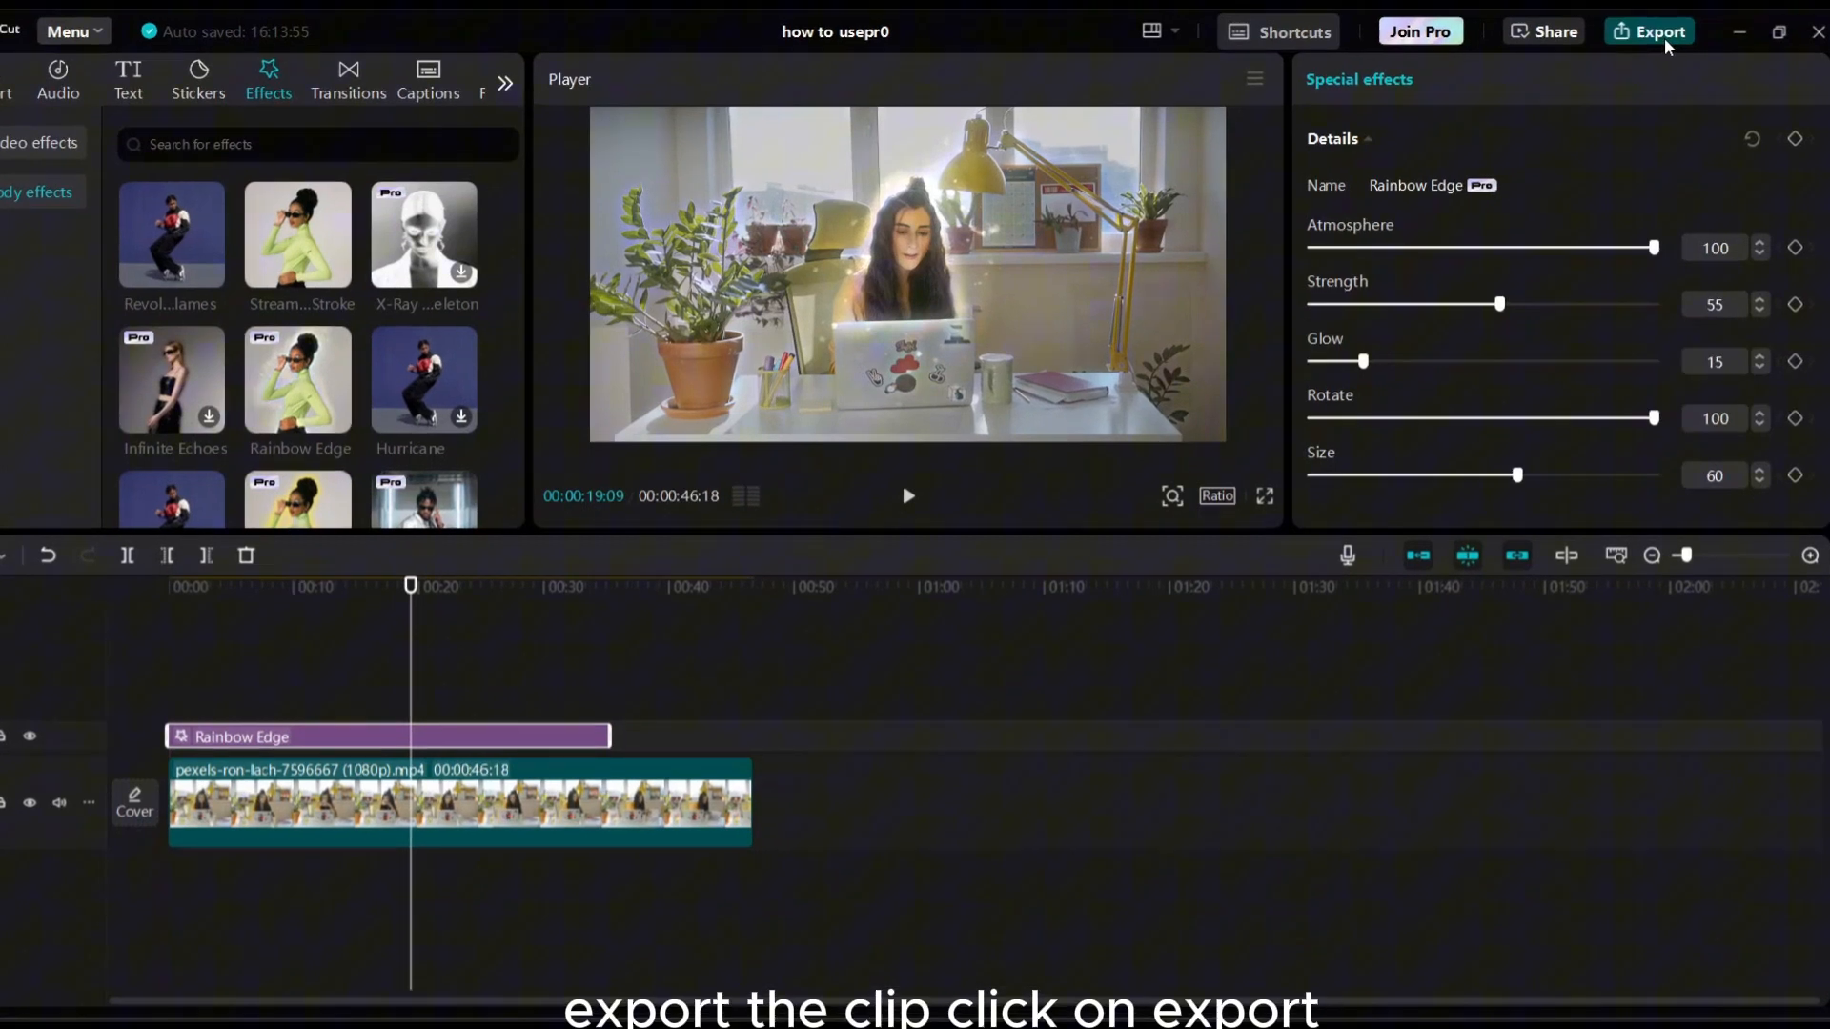
click(1656, 33)
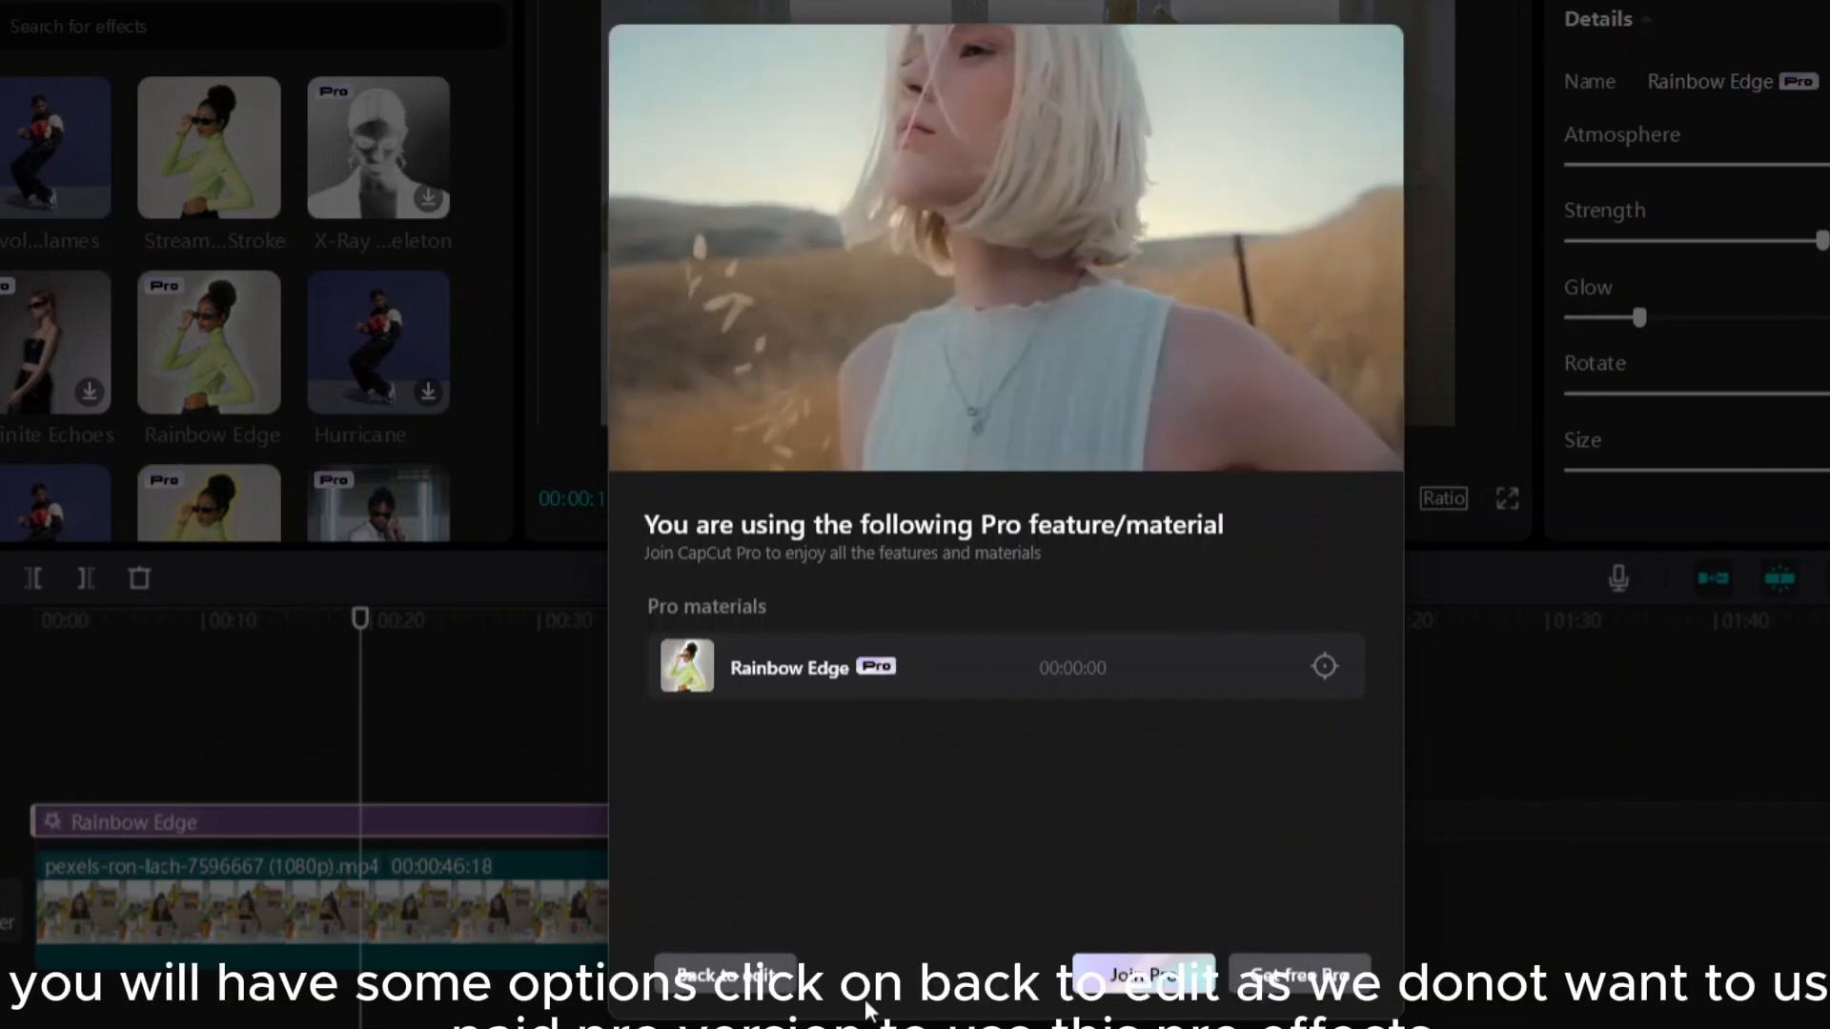
click(726, 972)
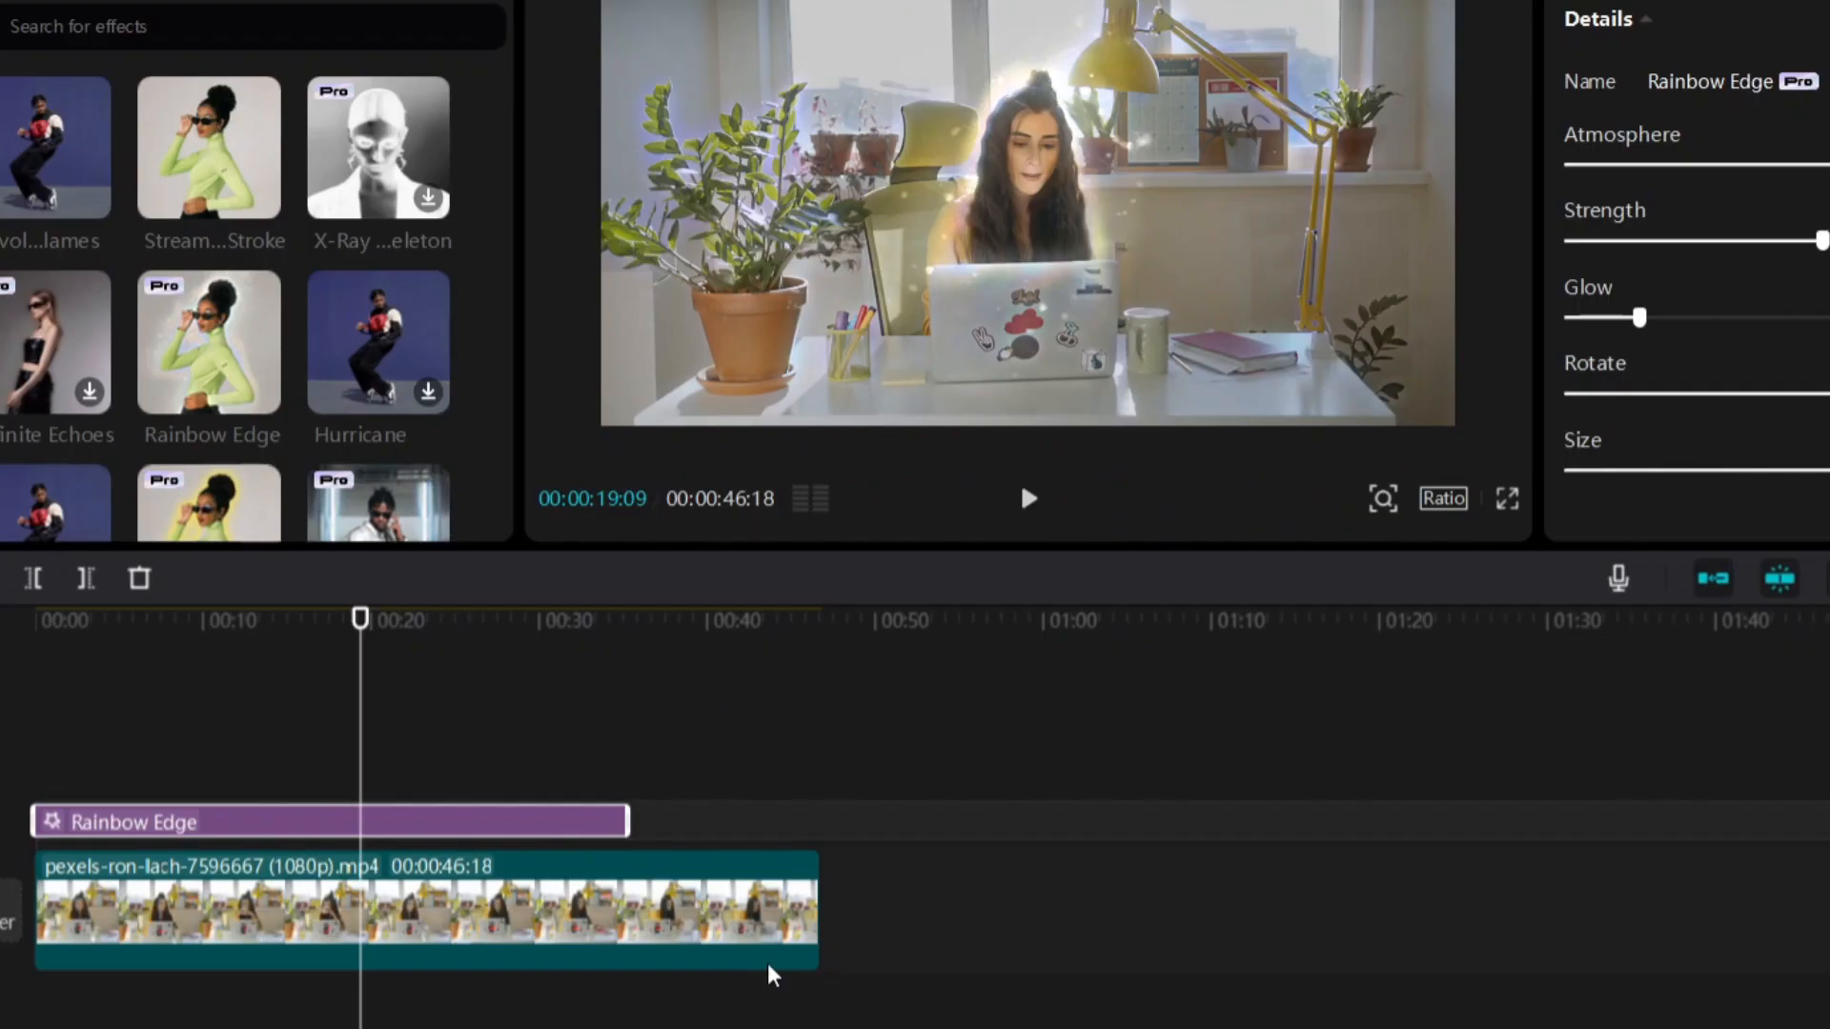
mouse_move(366, 789)
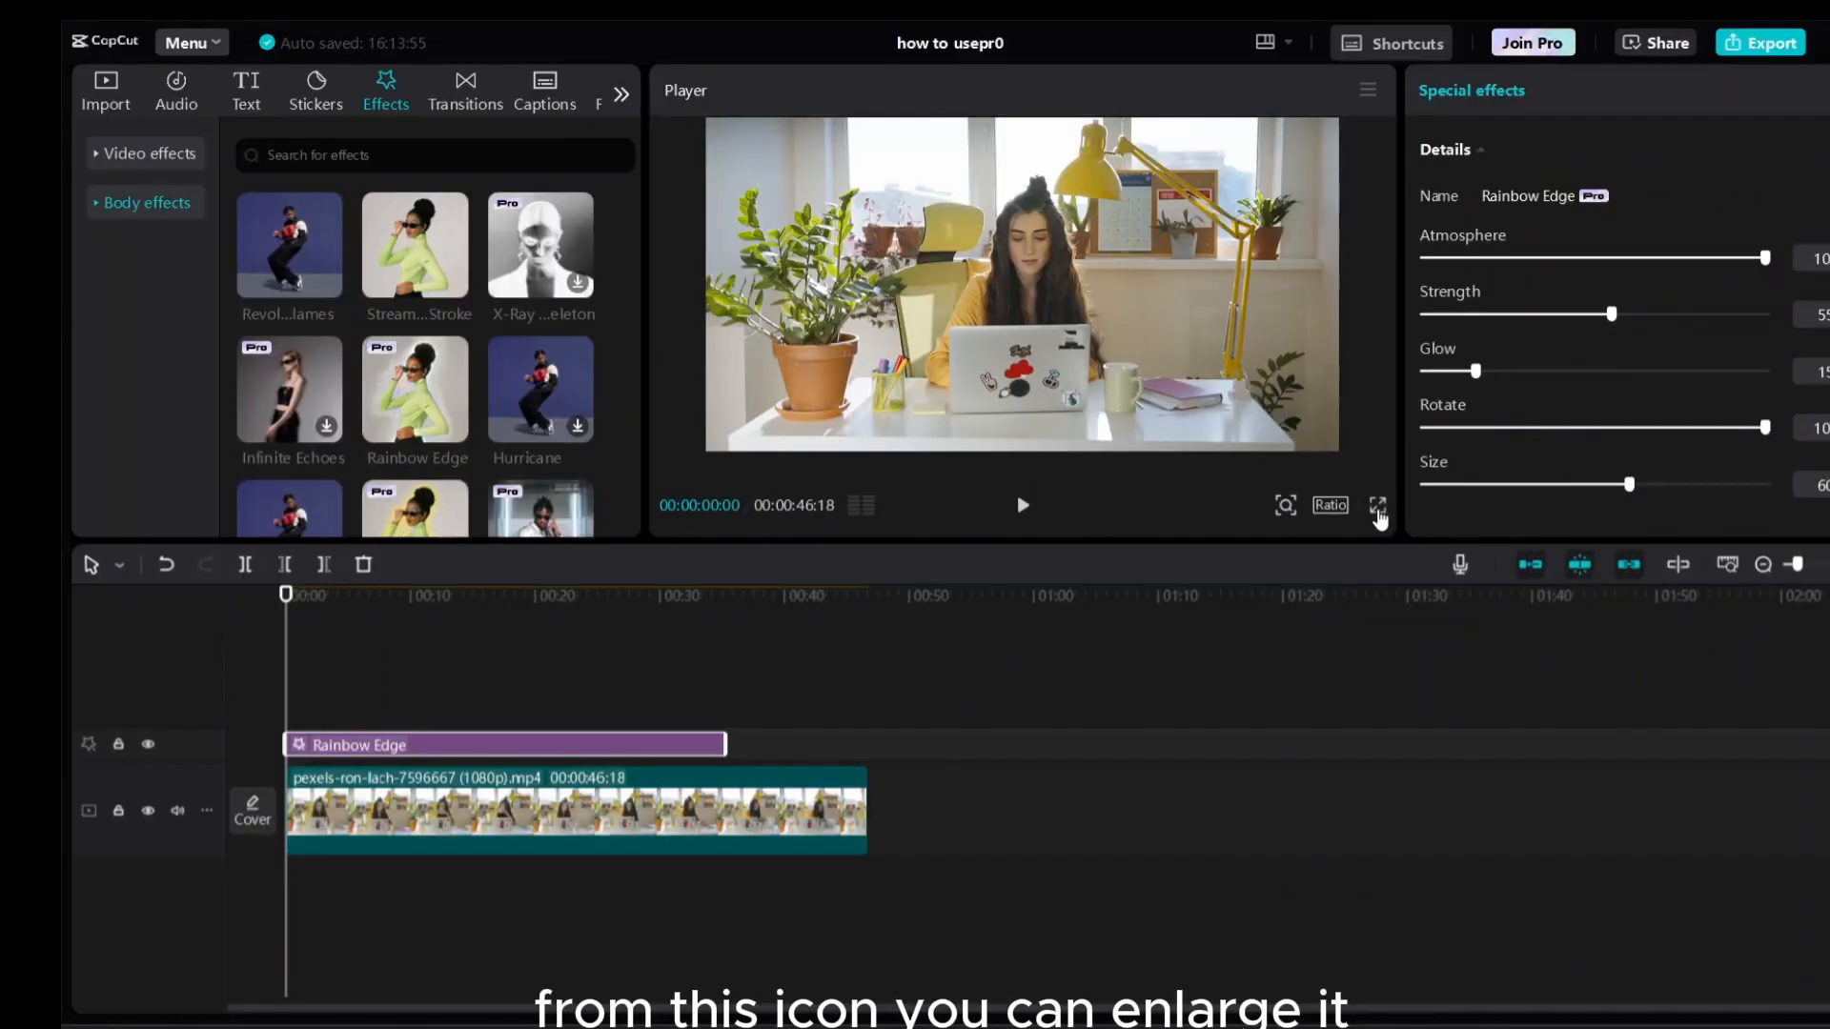
Step: Enlarge the player to full screen so the Rainbow Edge effect can be screen-recorded
click(1376, 505)
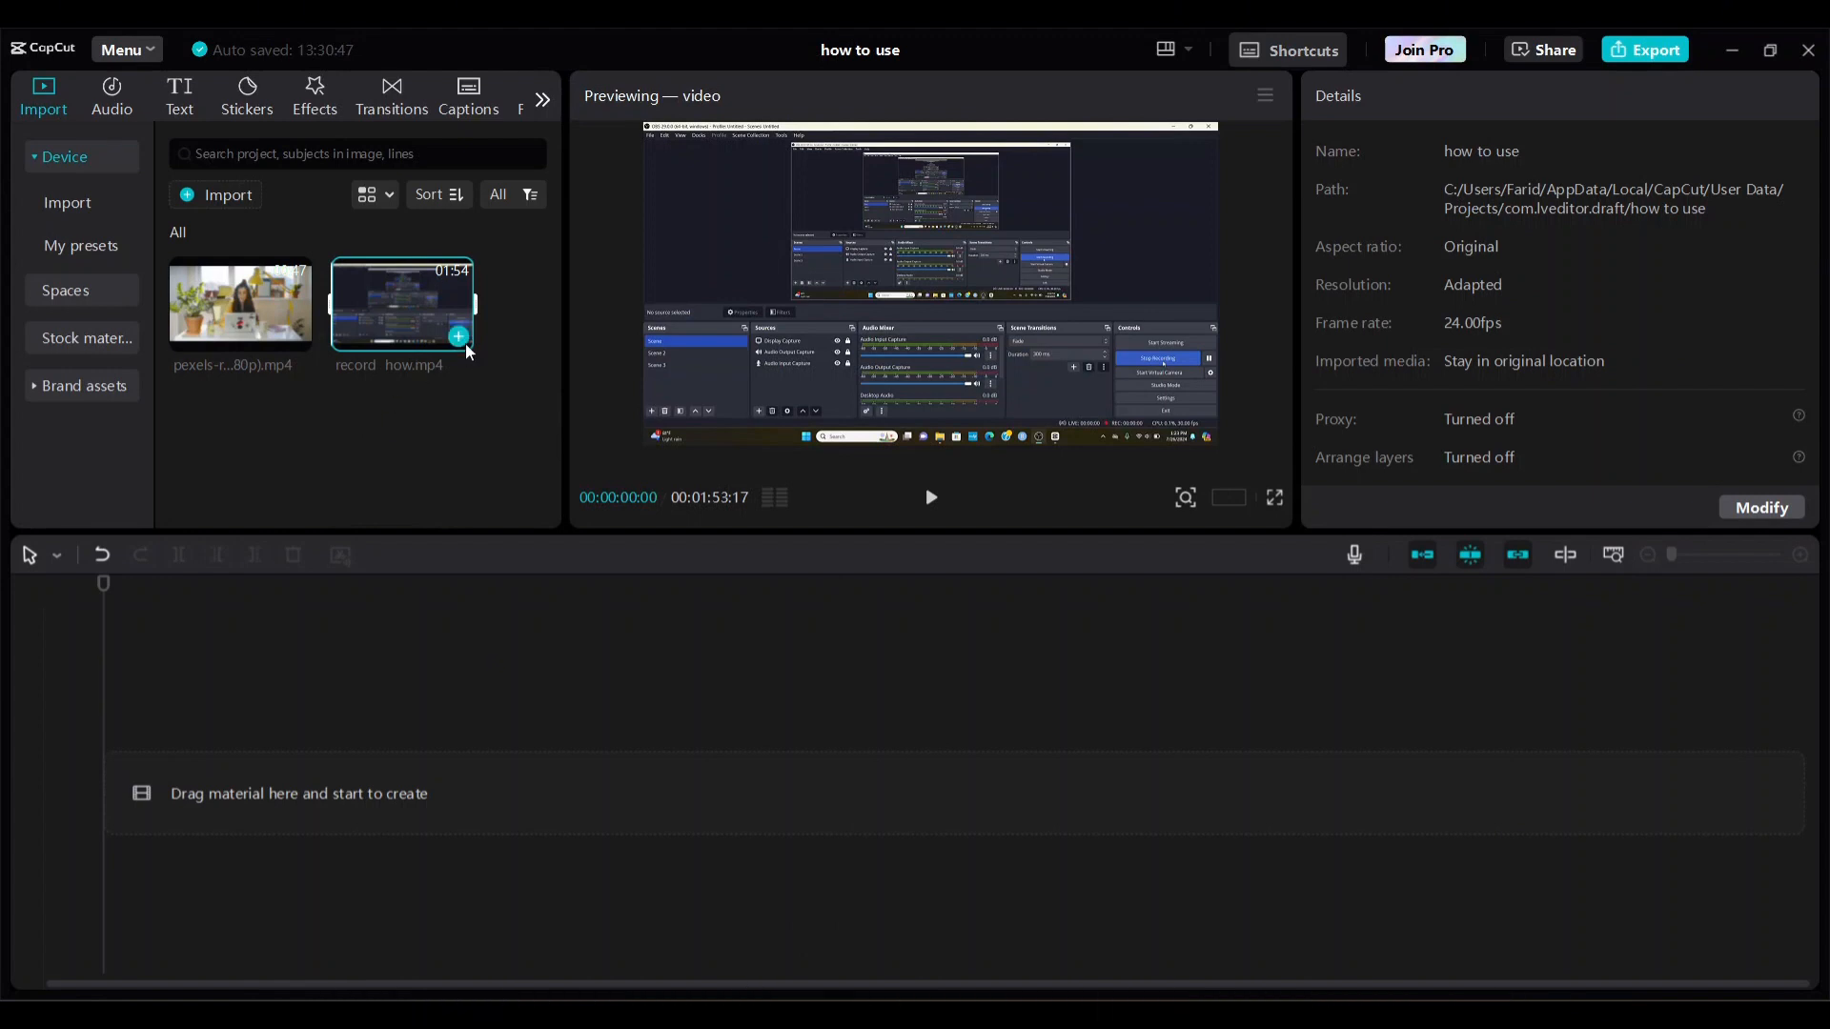
Step: Add record_how.mp4 to the timeline and select the clip for editing
click(457, 338)
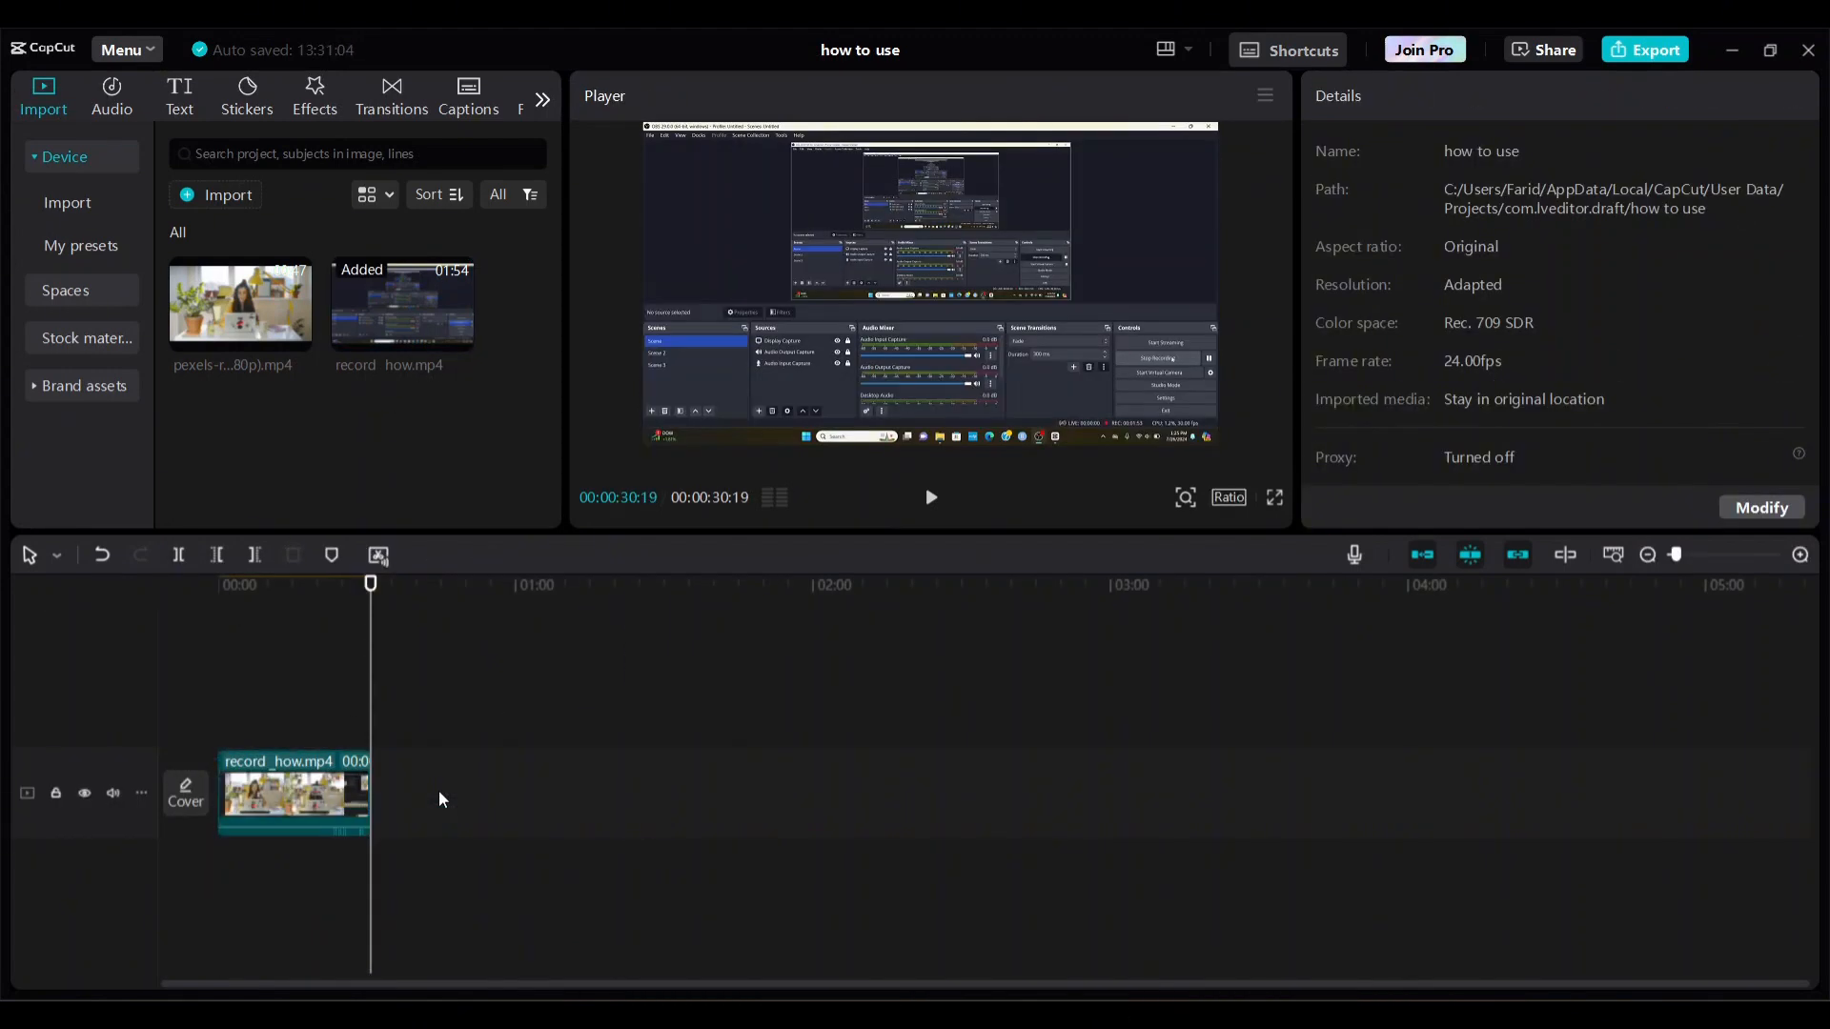
click(292, 793)
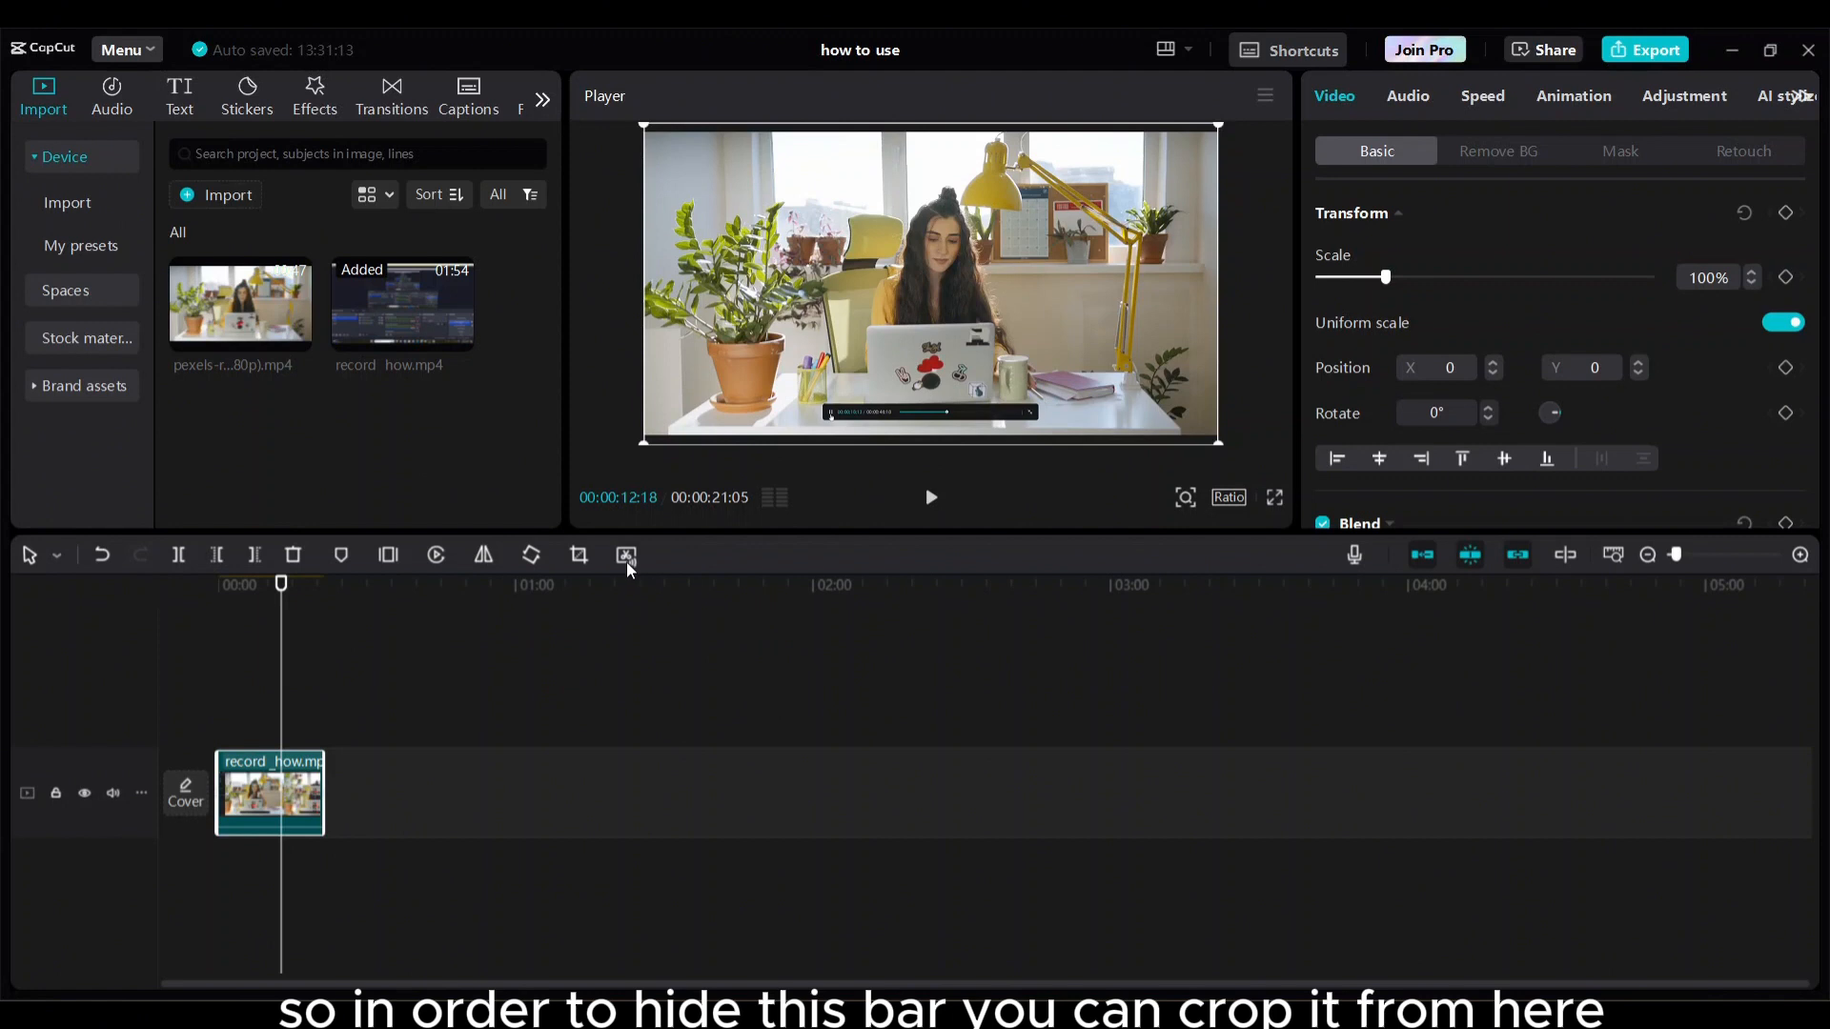
Step: Crop the bottom bar out of the recording and confirm the crop
click(625, 555)
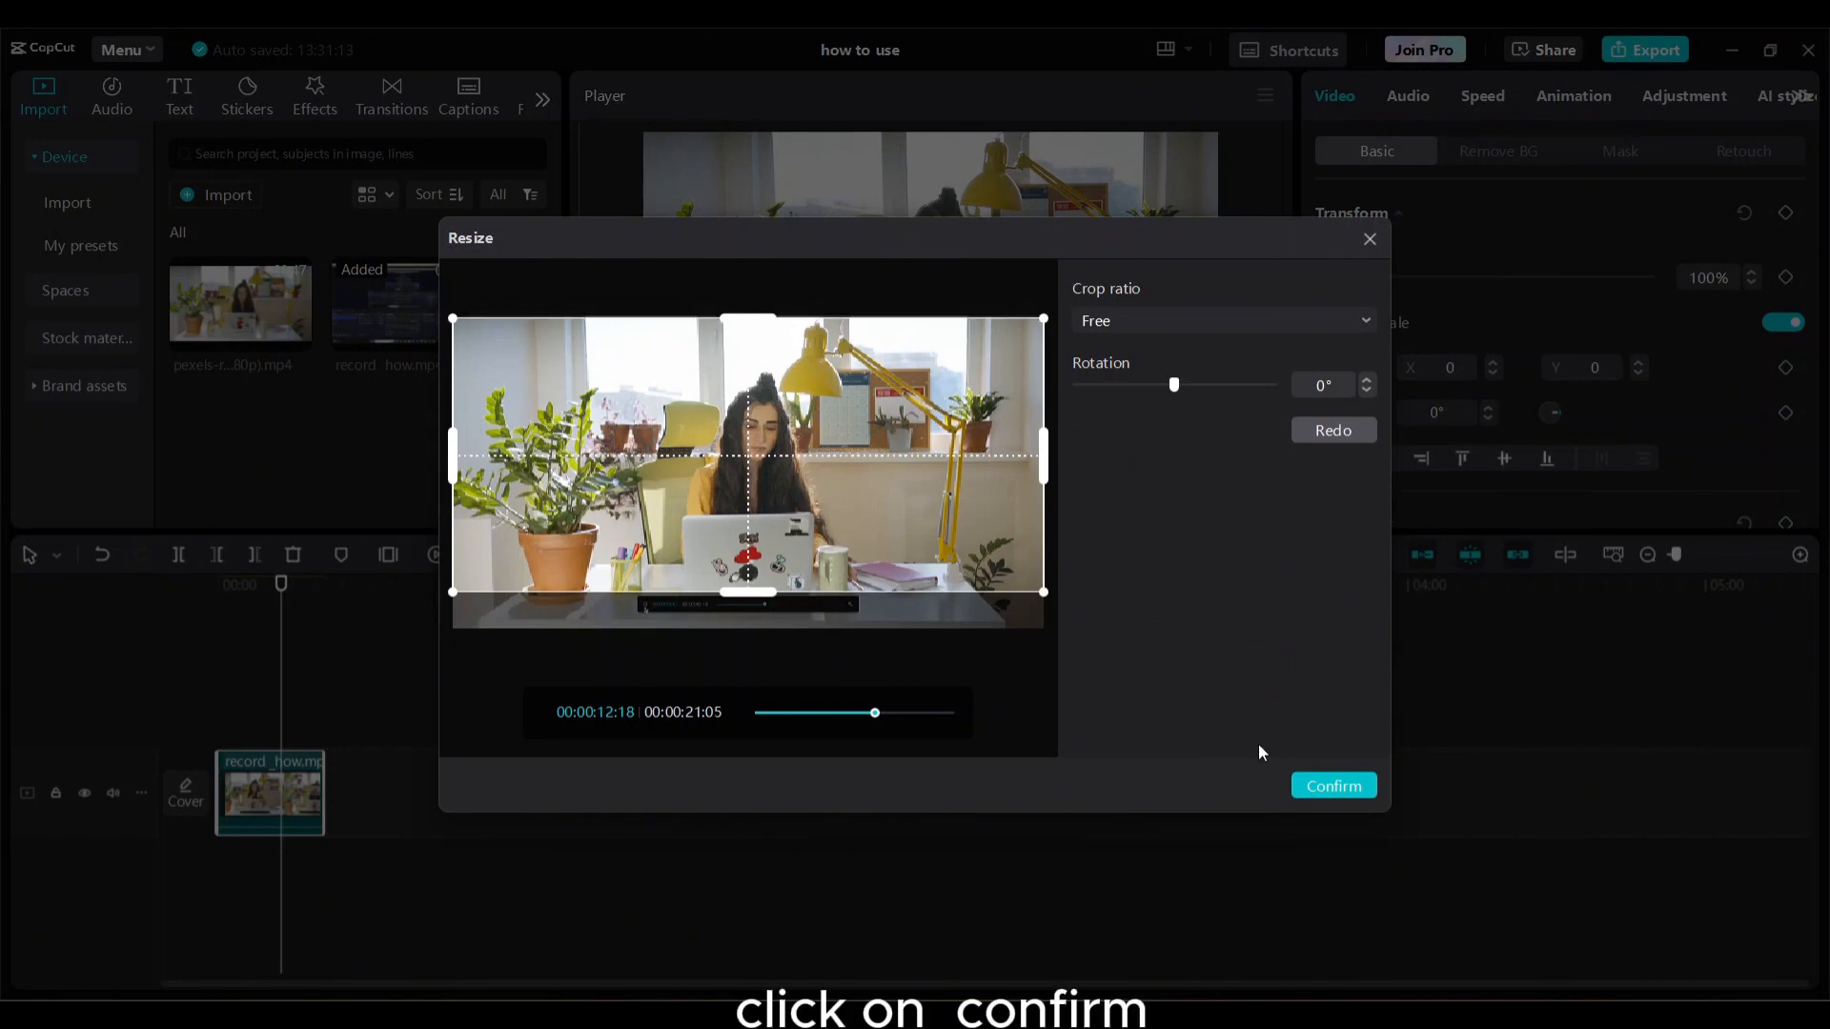
click(1332, 785)
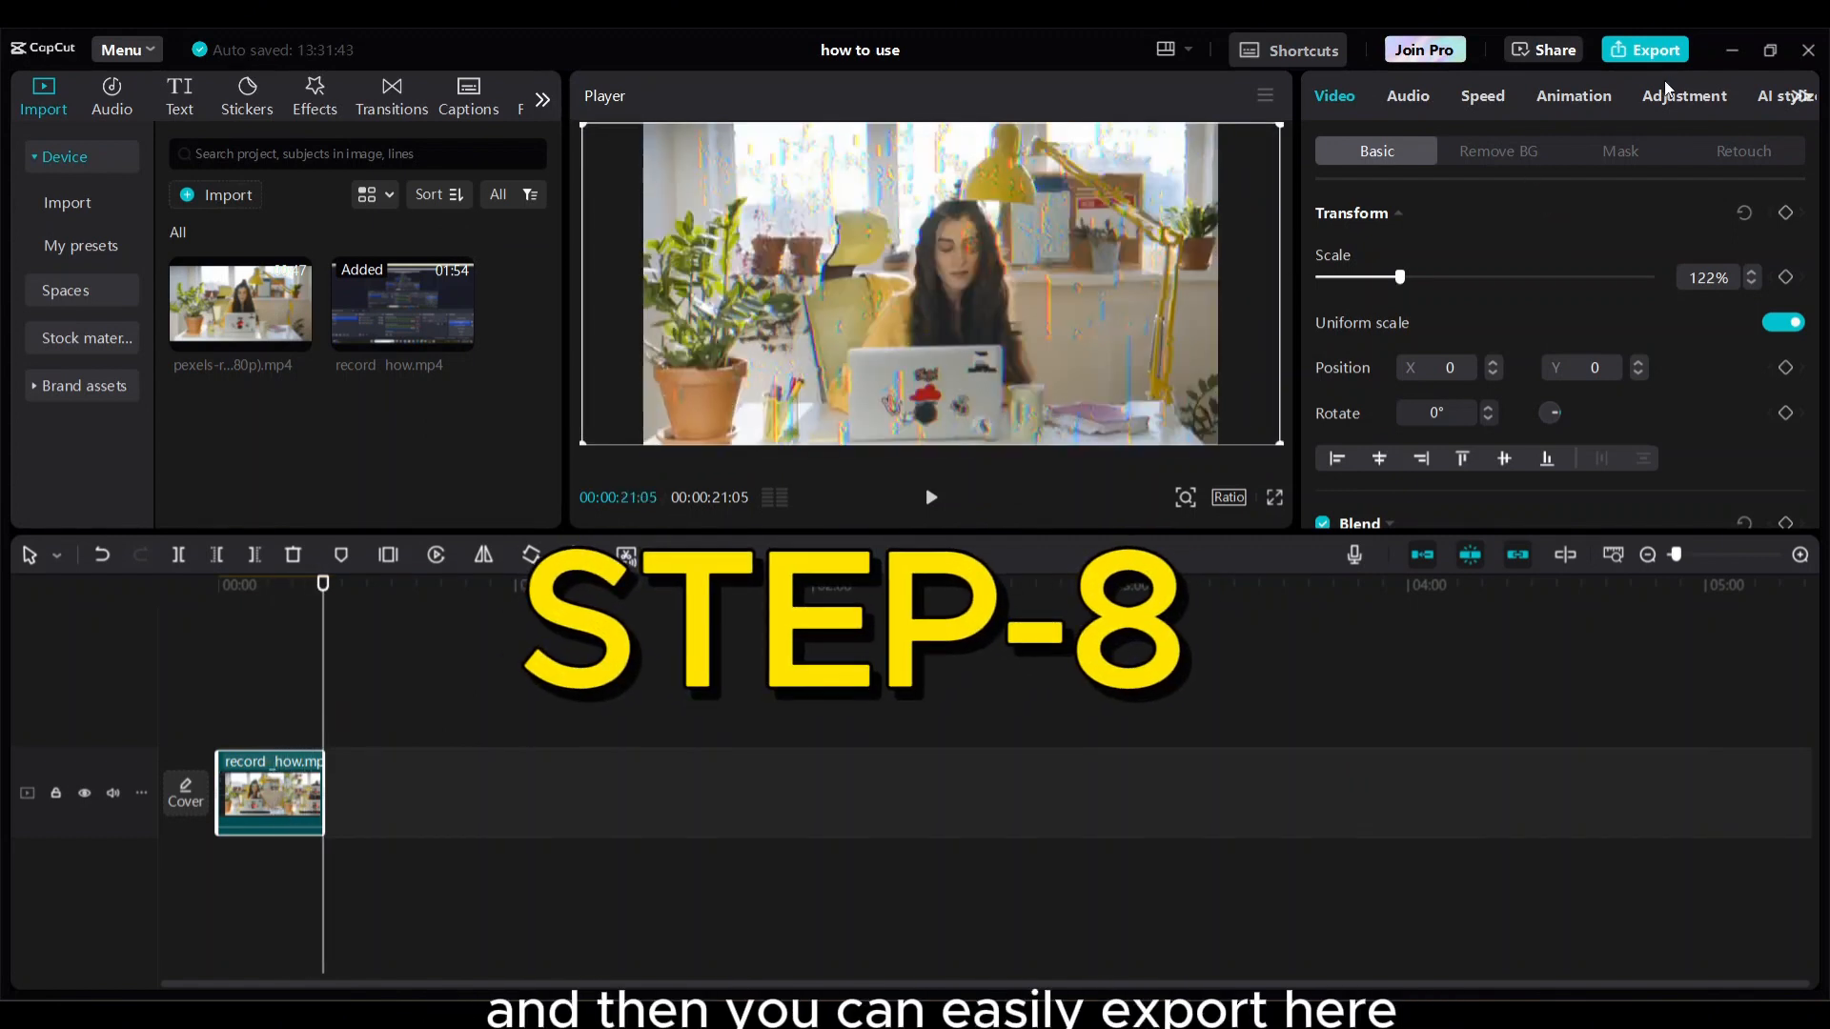
Step: Export the 22-second video at 1080p
click(1654, 50)
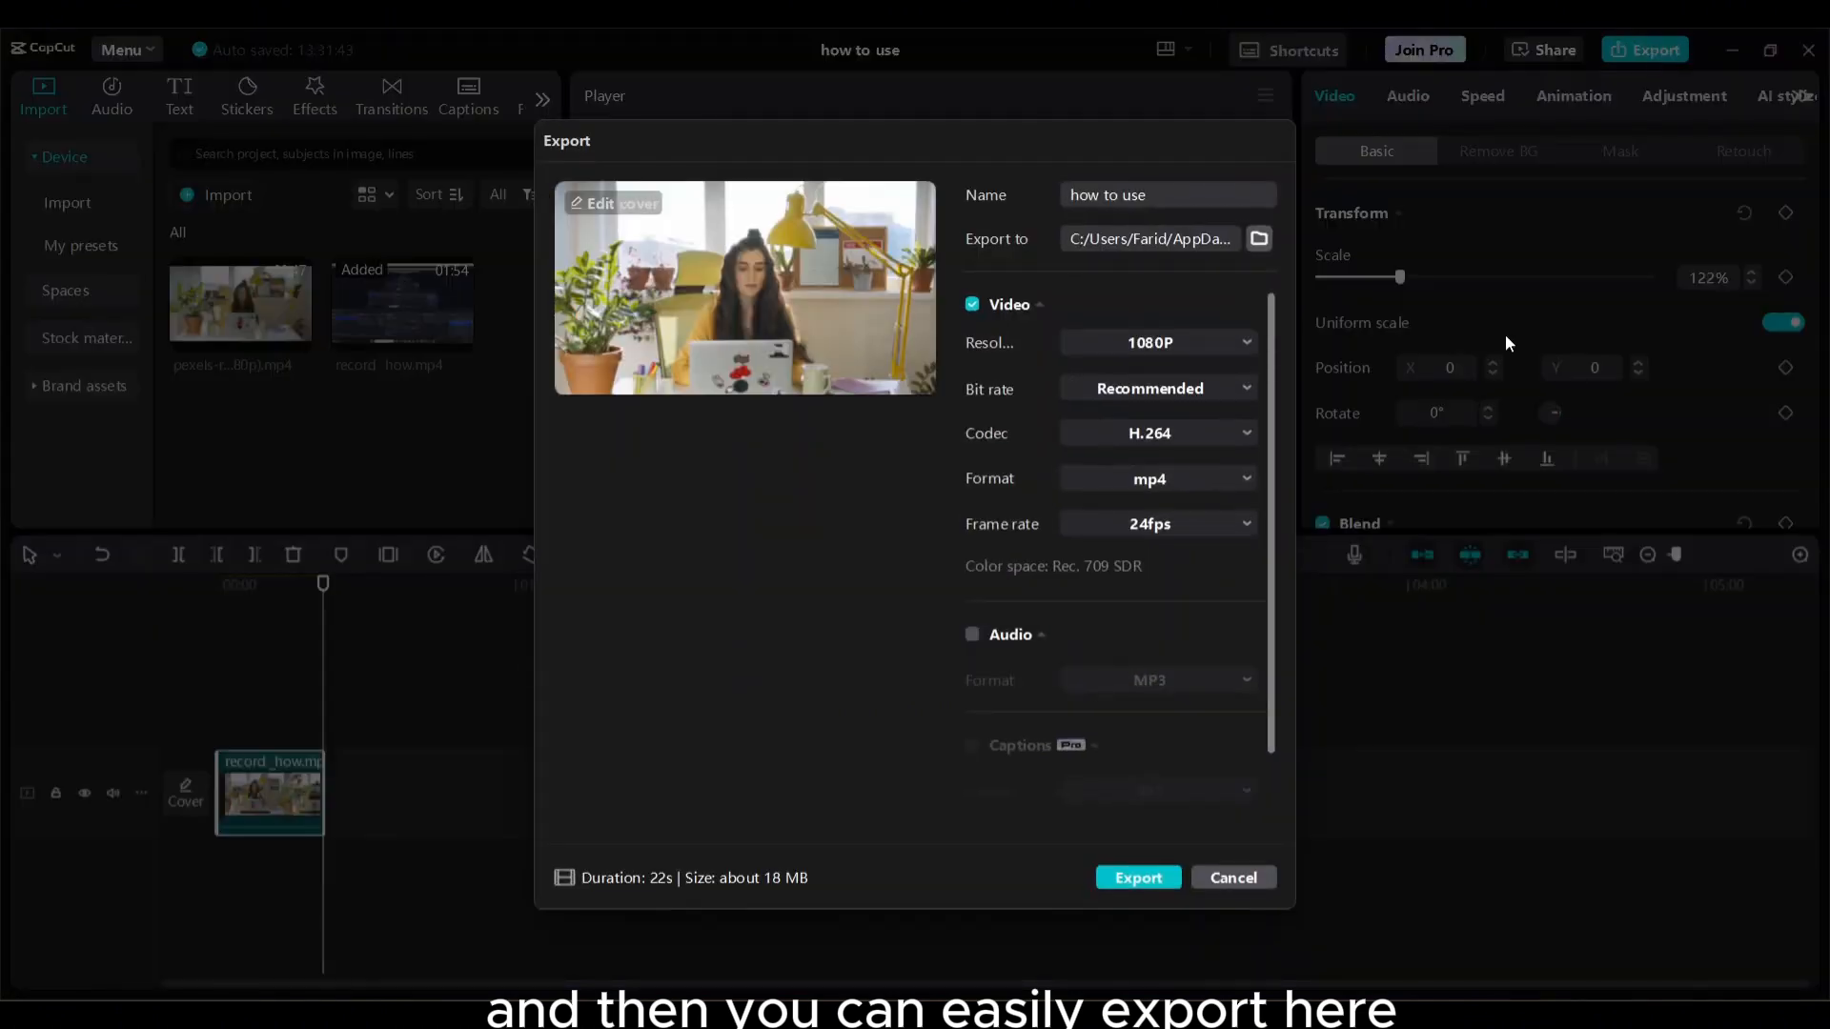
click(1136, 877)
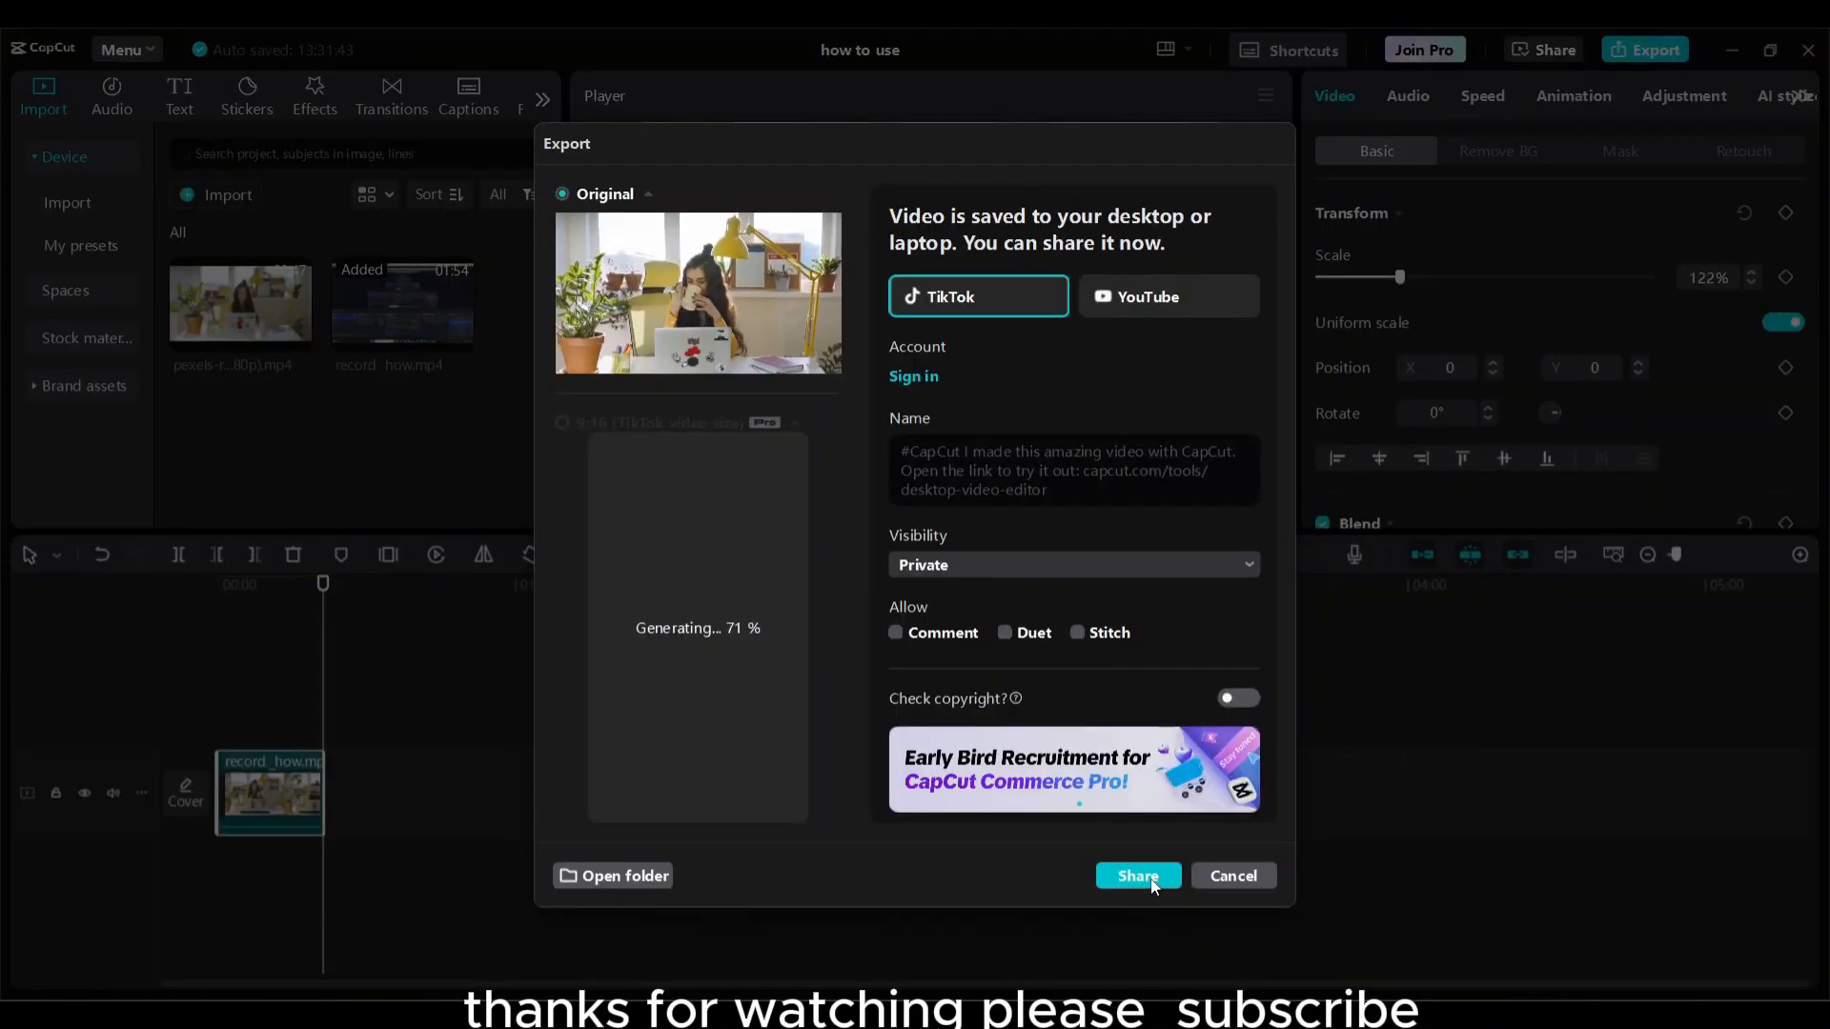